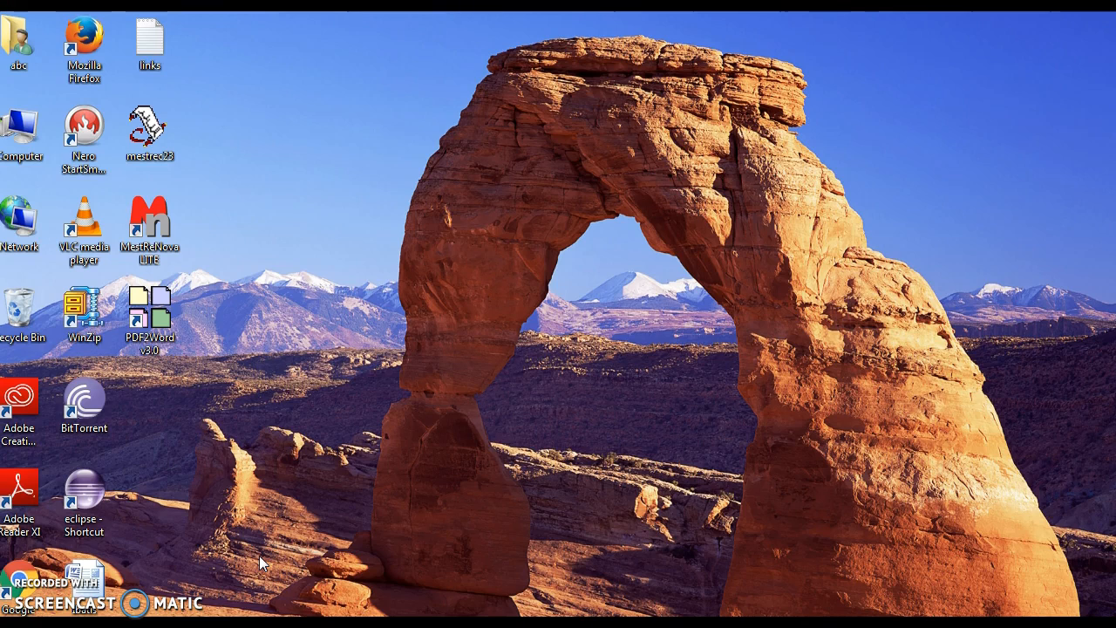
Bring up the Windows Start menu from the desktop taskbar.
left_click(401, 558)
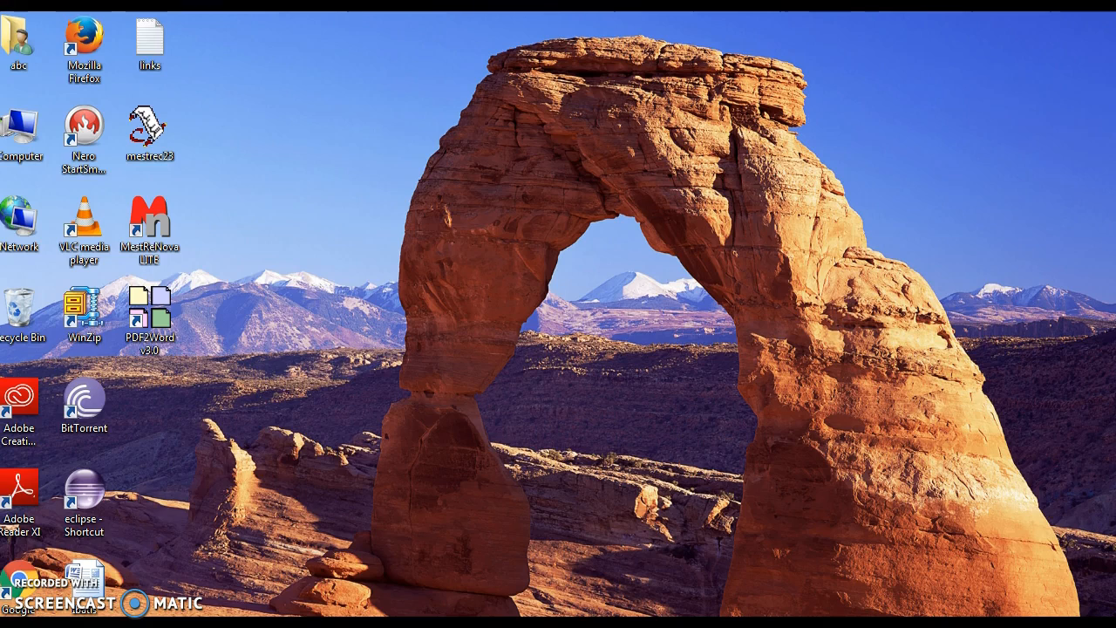
left_click(14, 614)
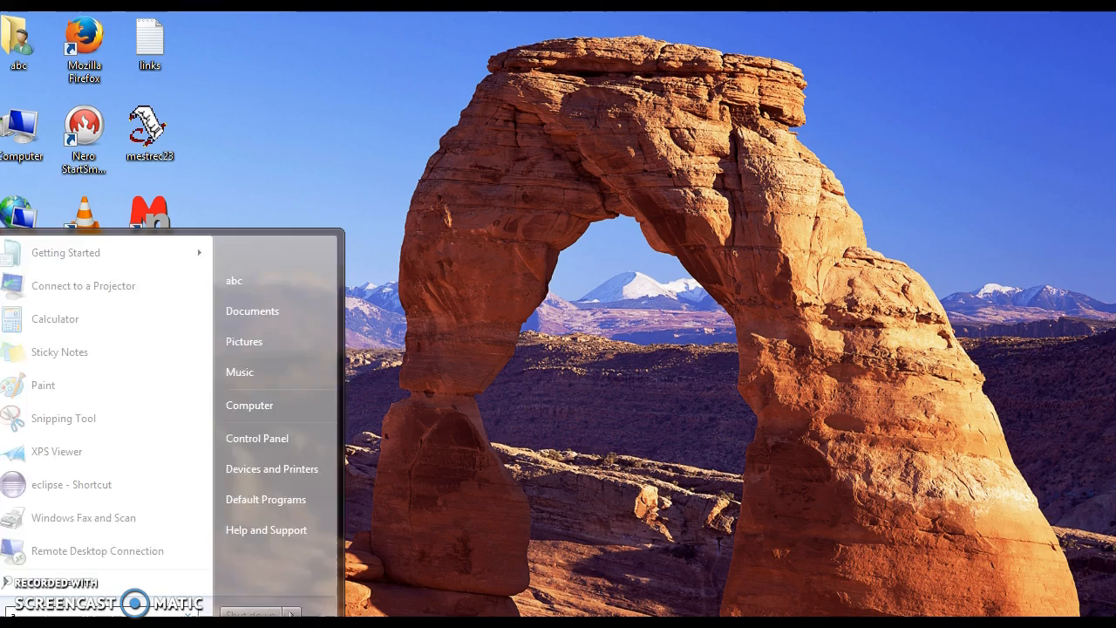
Search 'adob' in the Start menu to launch Adobe Flash Builder 4.7.
type("adob")
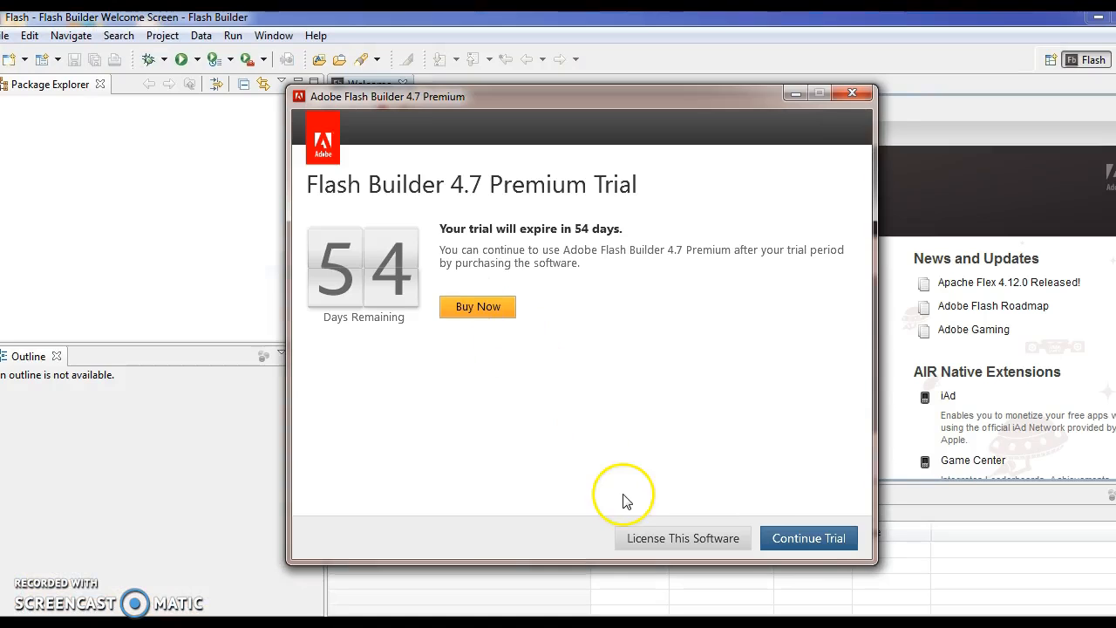
Continue the Flash Builder trial and close the Welcome screen, leaving an empty workspace.
left_click(808, 537)
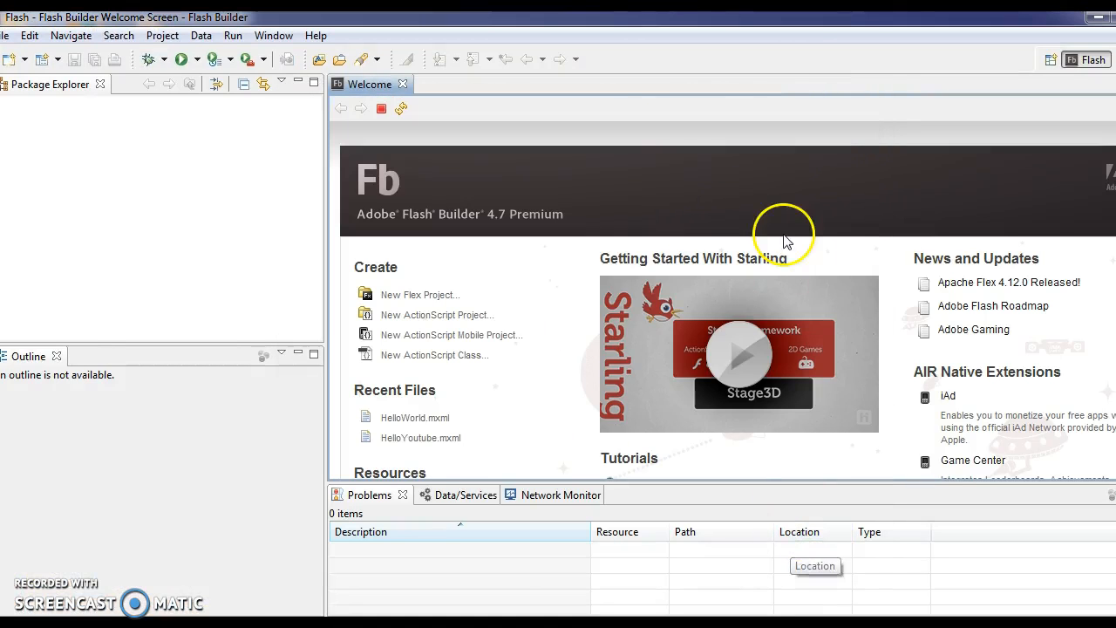
left_click(403, 84)
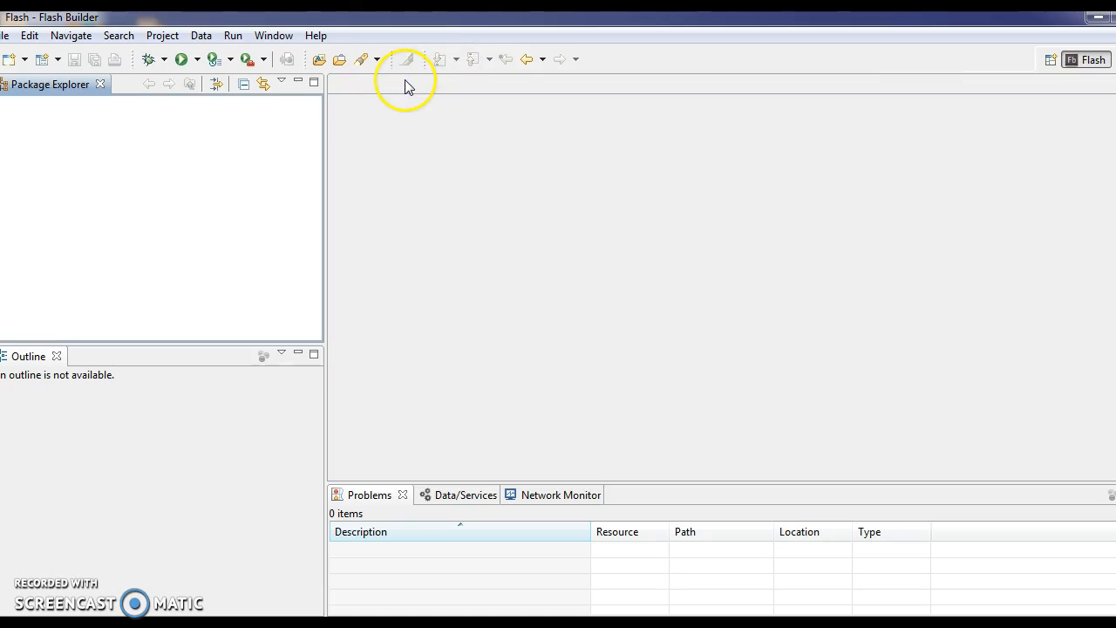
mouse_move(272, 180)
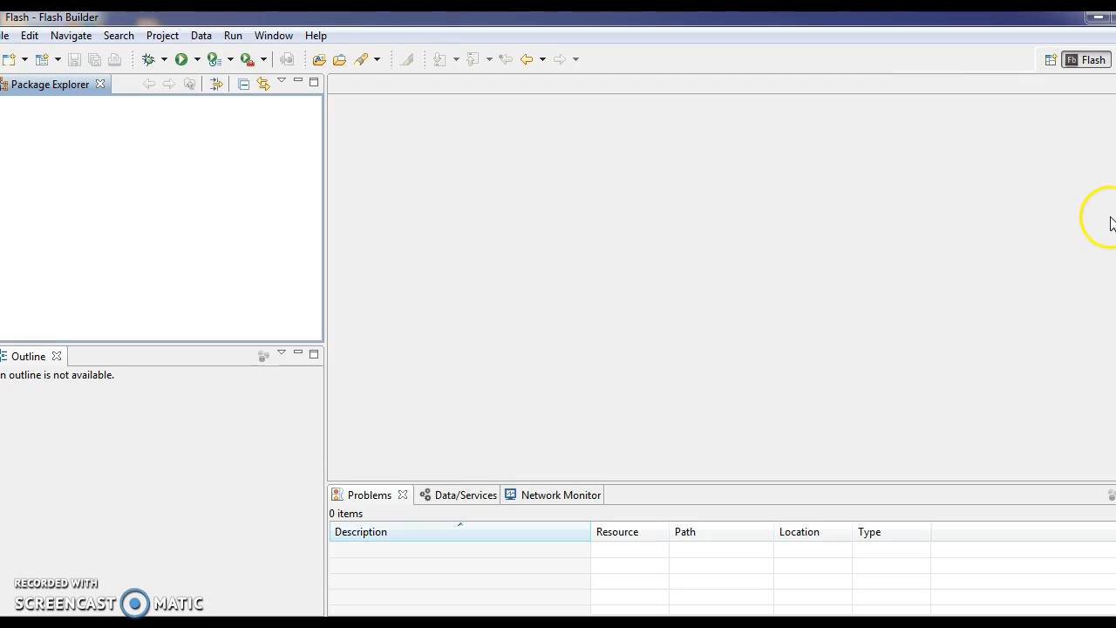
mouse_move(362, 130)
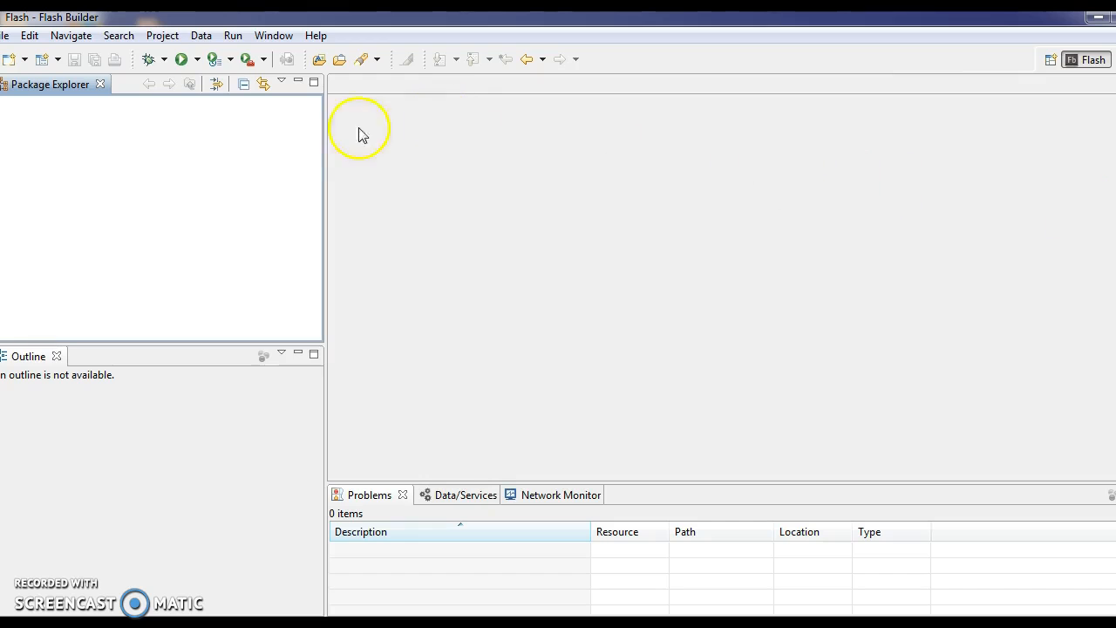
Start the New Flex Project wizard from the Package Explorer's New menu.
right_click(160, 160)
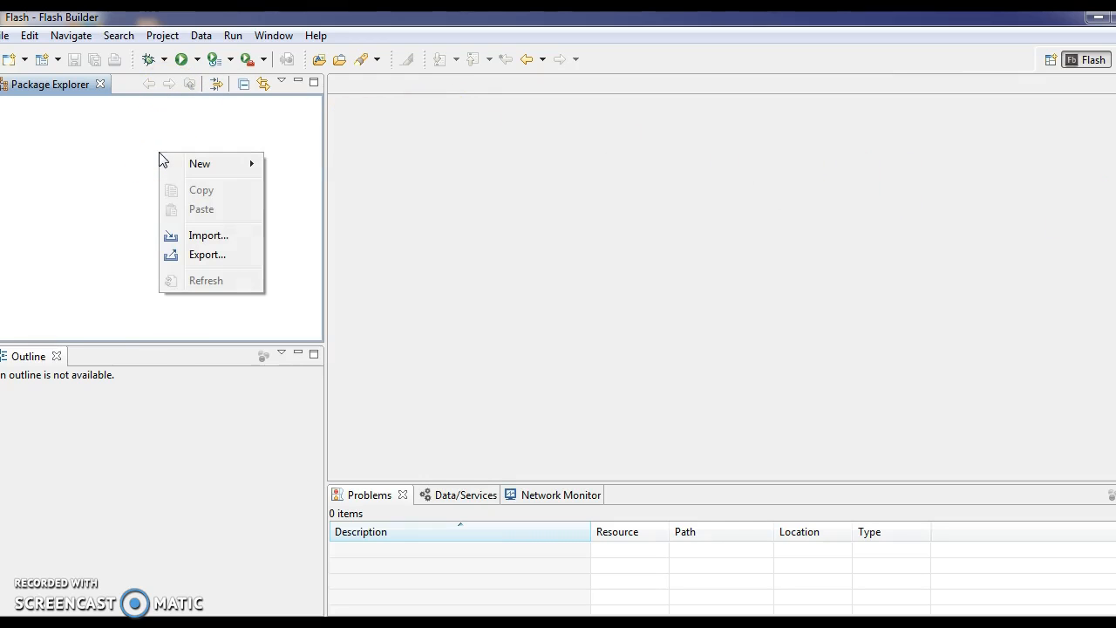
mouse_move(199, 164)
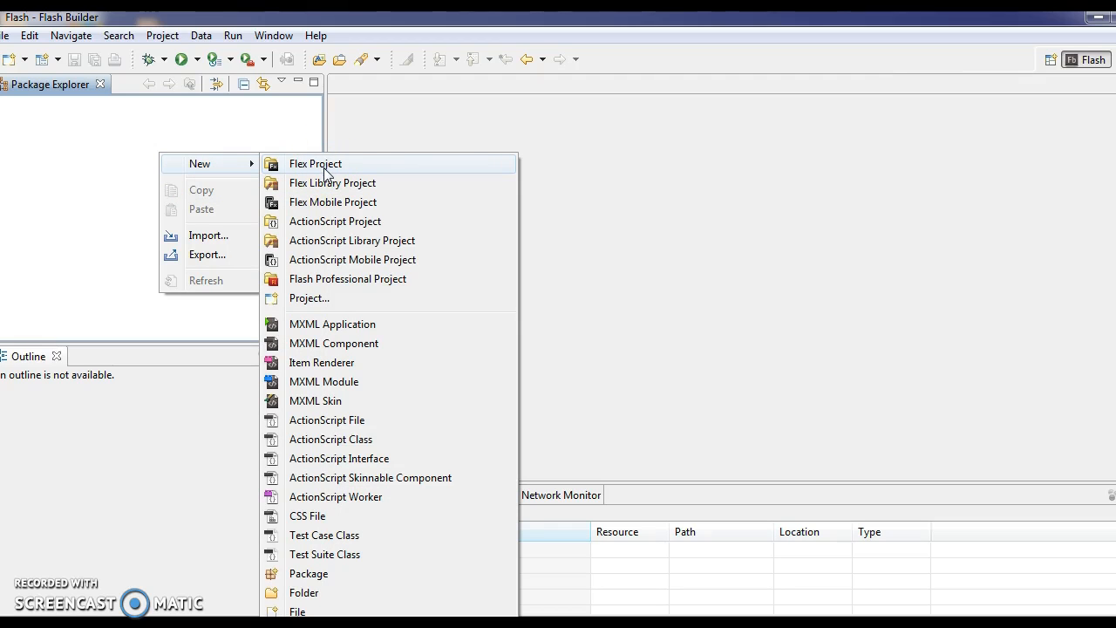
left_click(314, 164)
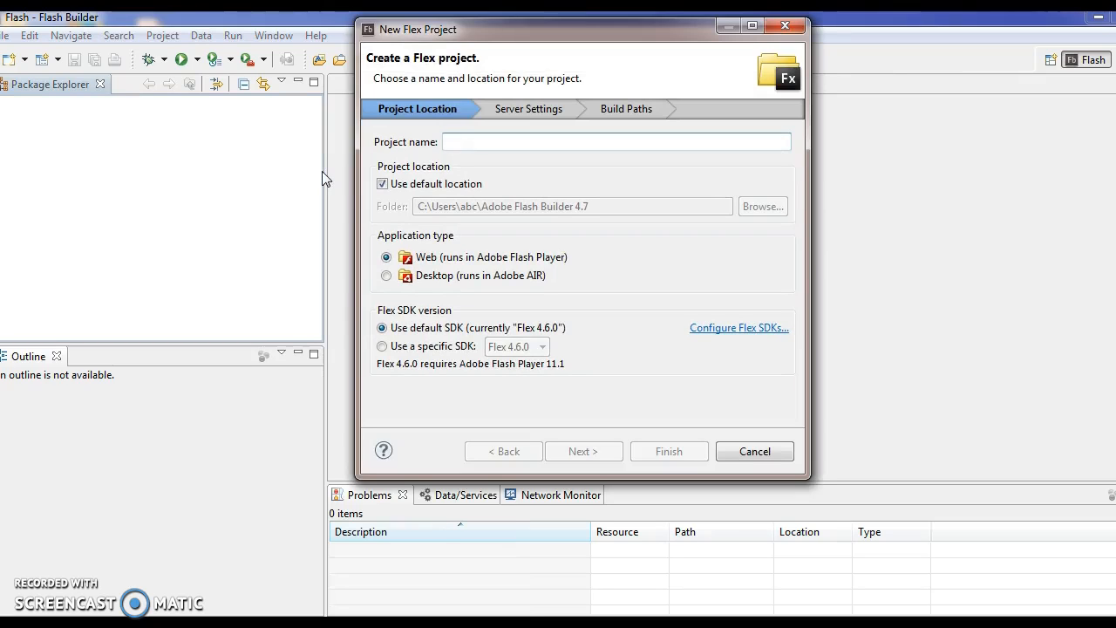
Name the Flex project HelloWorld and advance to the Server Settings page.
type("HelloWorld")
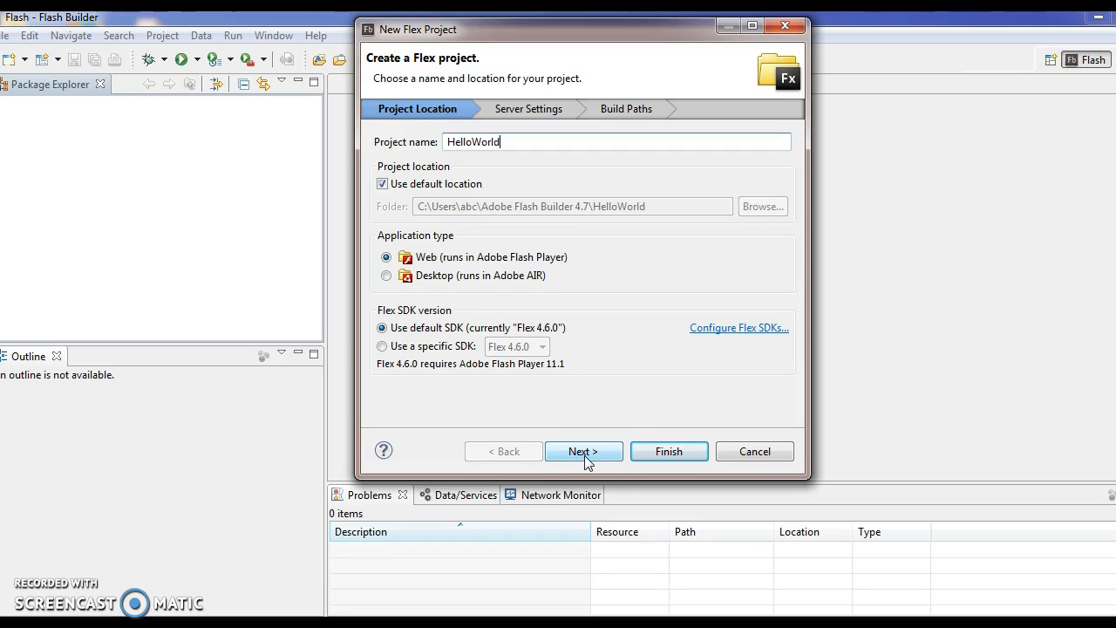
left_click(583, 450)
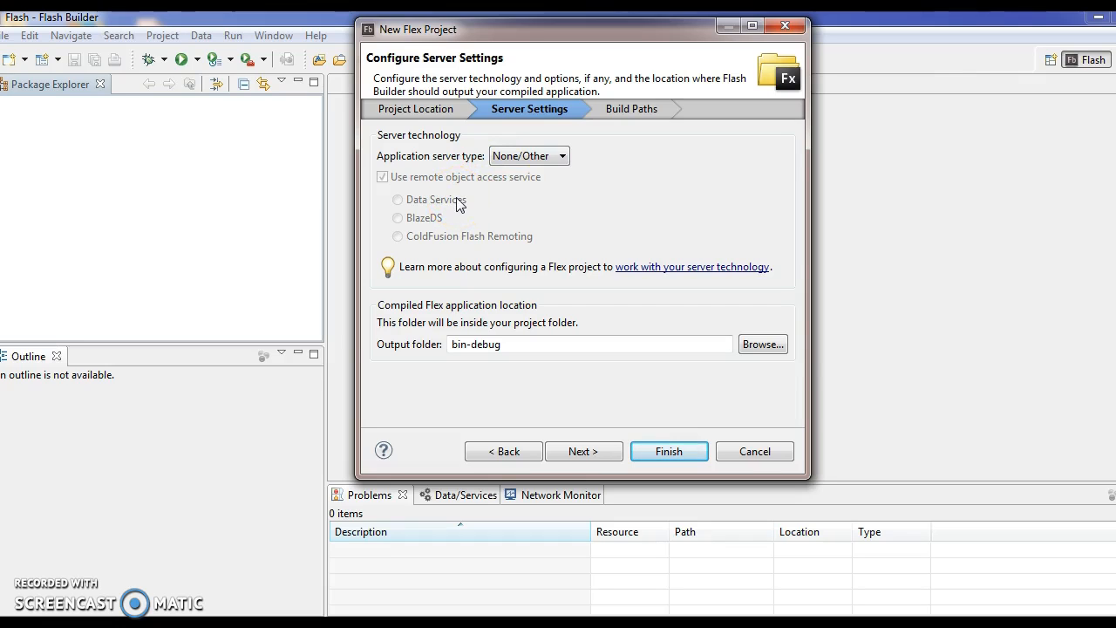
Keep server type None/Other and move on to the Build Paths step.
left_click(515, 343)
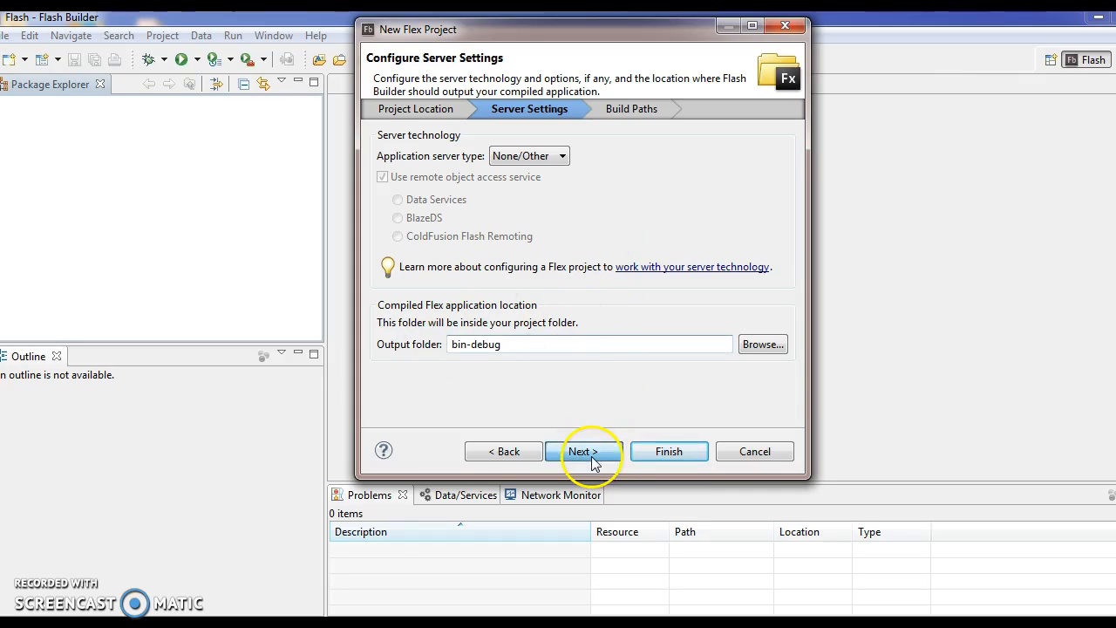
left_click(582, 450)
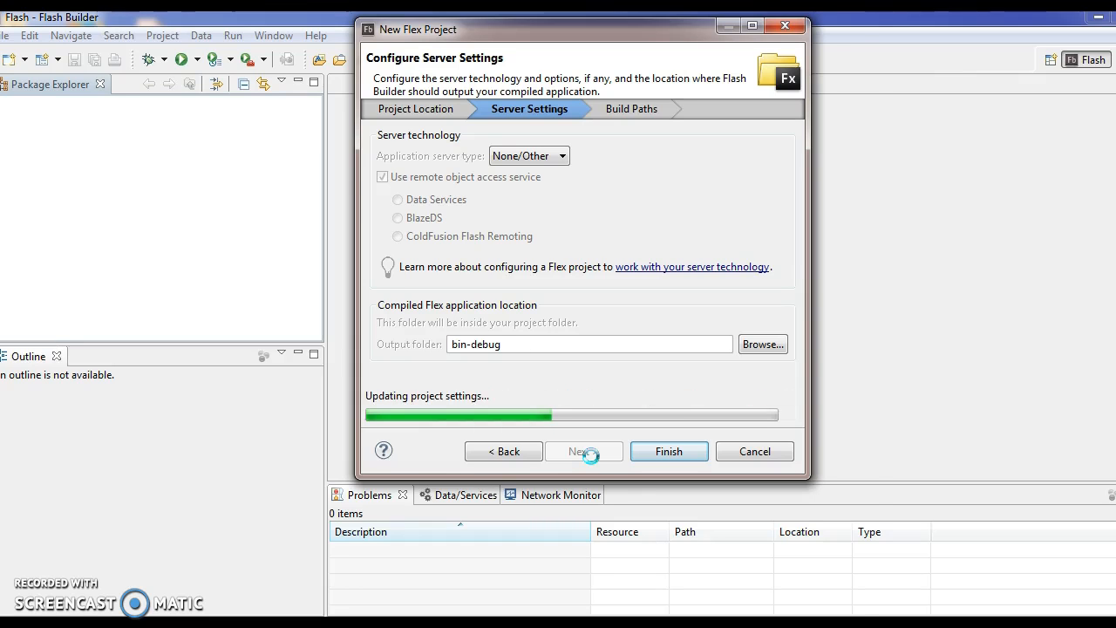
left_click(579, 450)
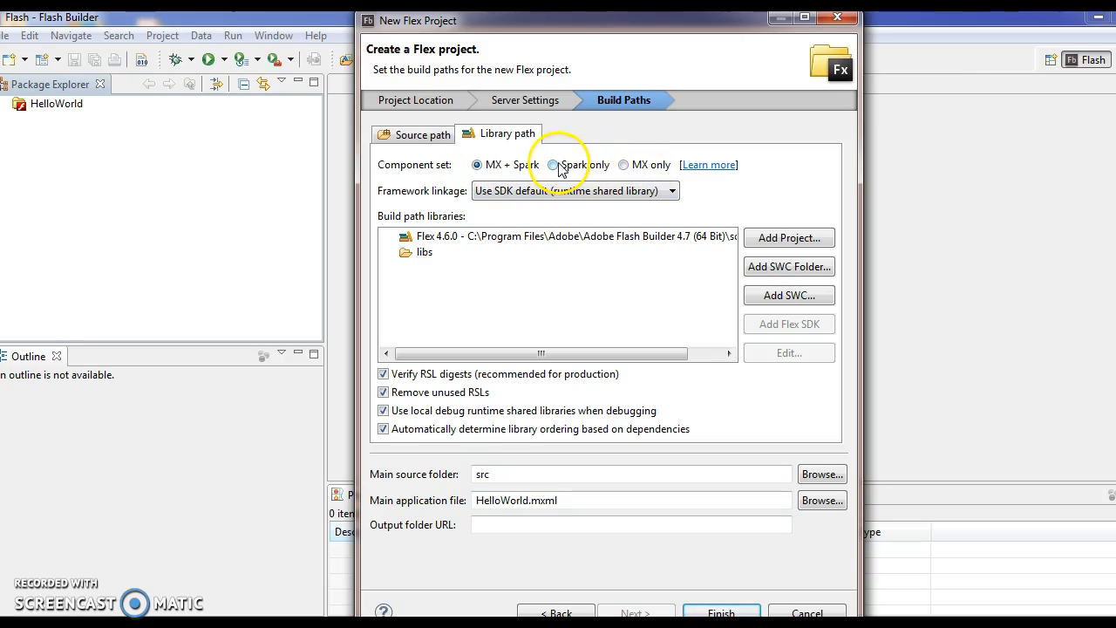
Choose the Spark-only component set and finish creating the HelloWorld project.
left_click(555, 164)
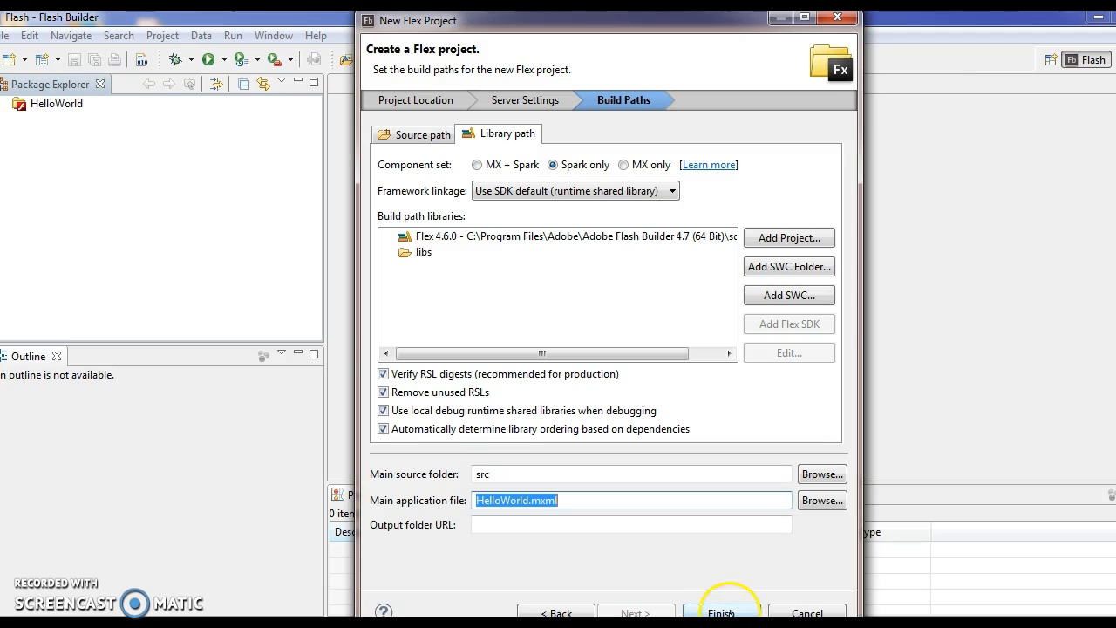
left_click(720, 610)
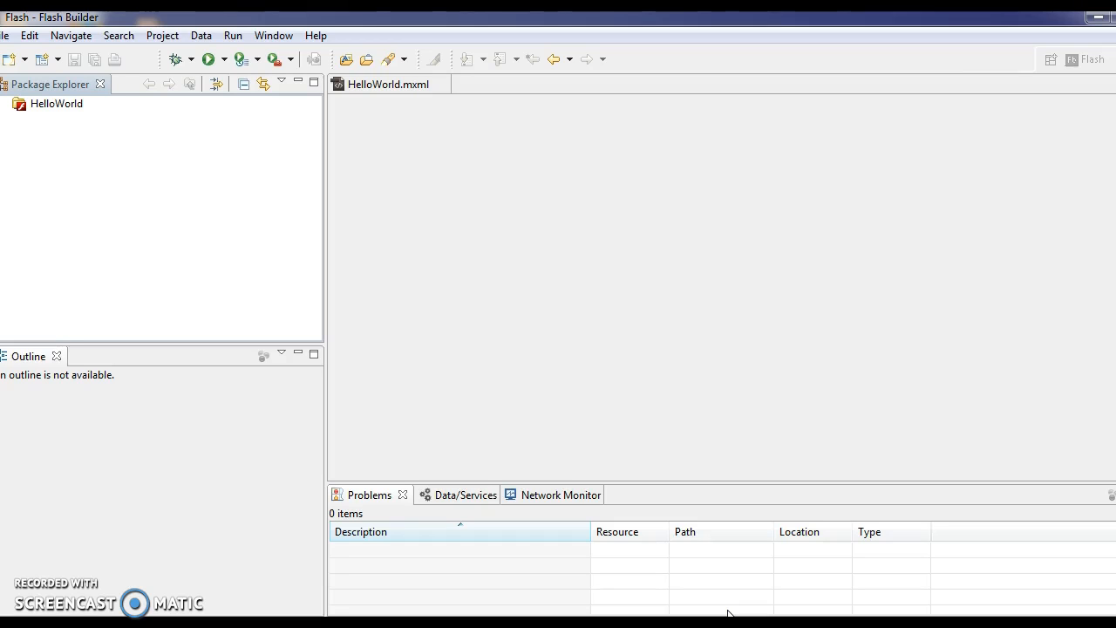
mouse_move(636, 541)
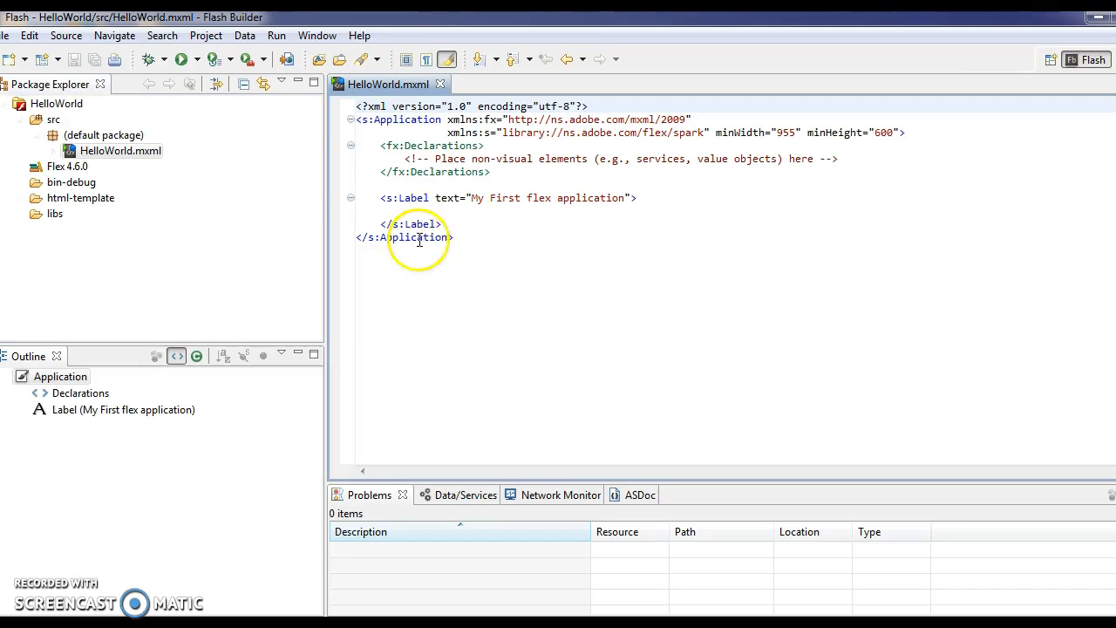
Select all the markup in HelloWorld.mxml, then clear the selection.
left_click_drag(418, 237, 366, 119)
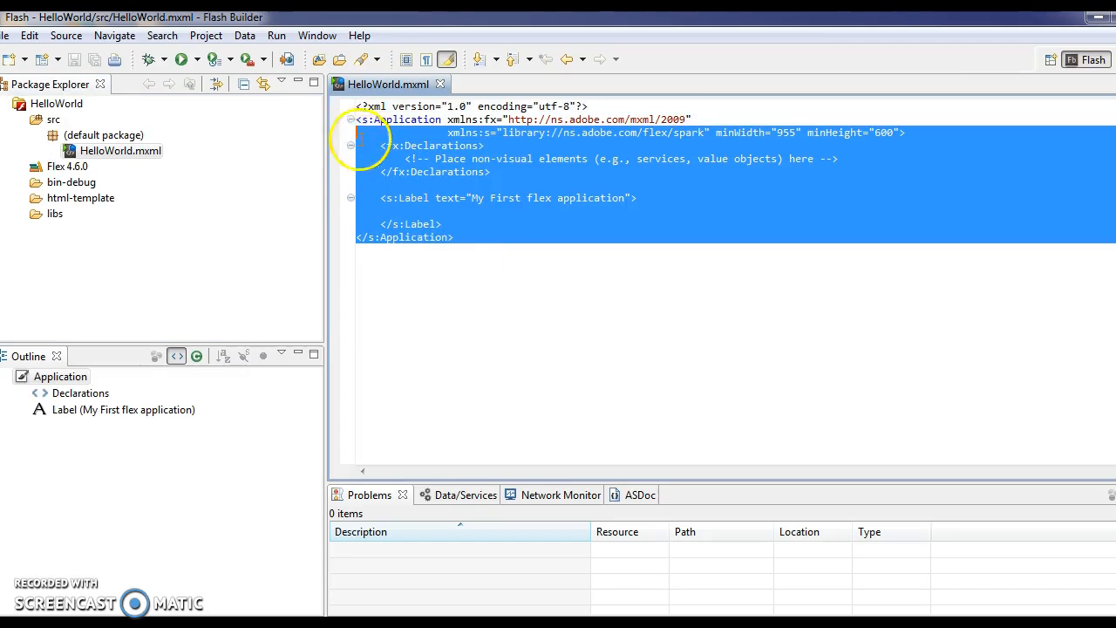
left_click(464, 237)
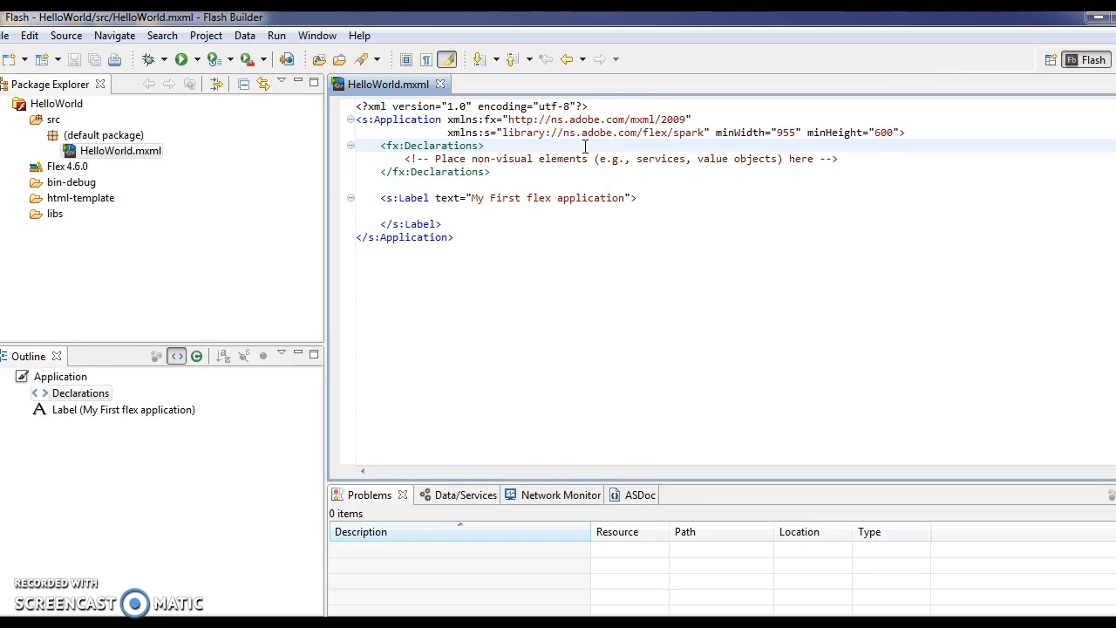
double_click(394, 119)
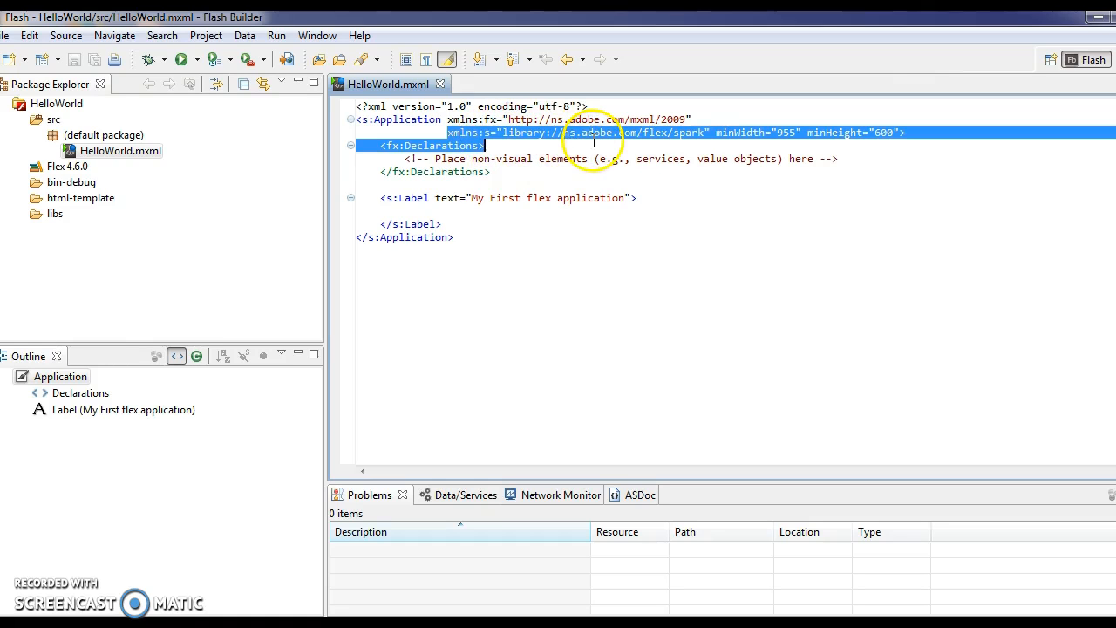
double_click(739, 132)
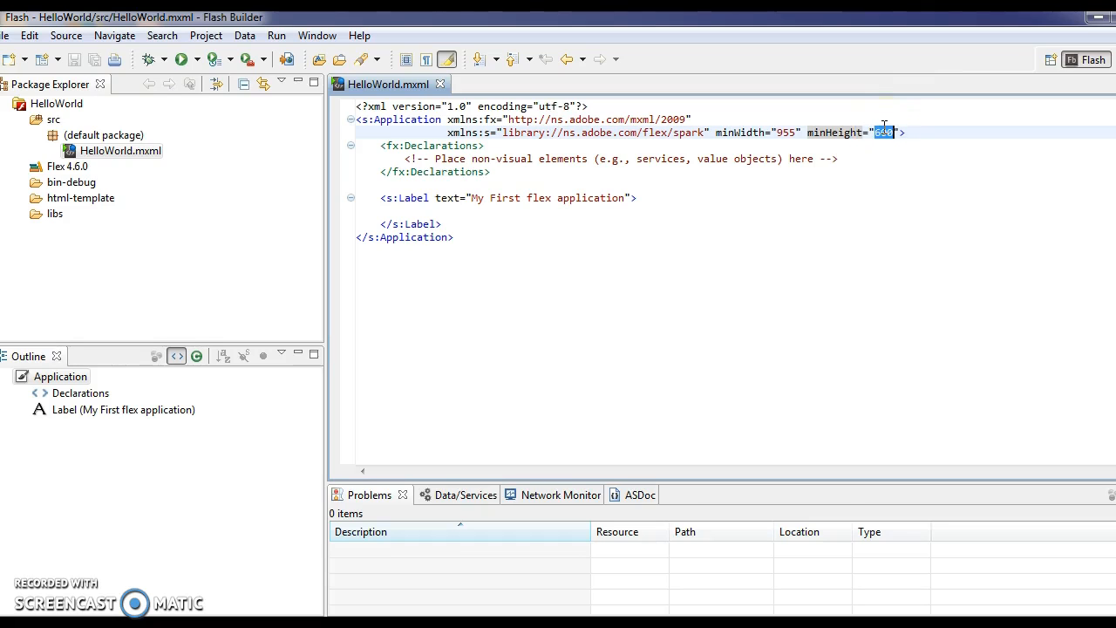
type("600")
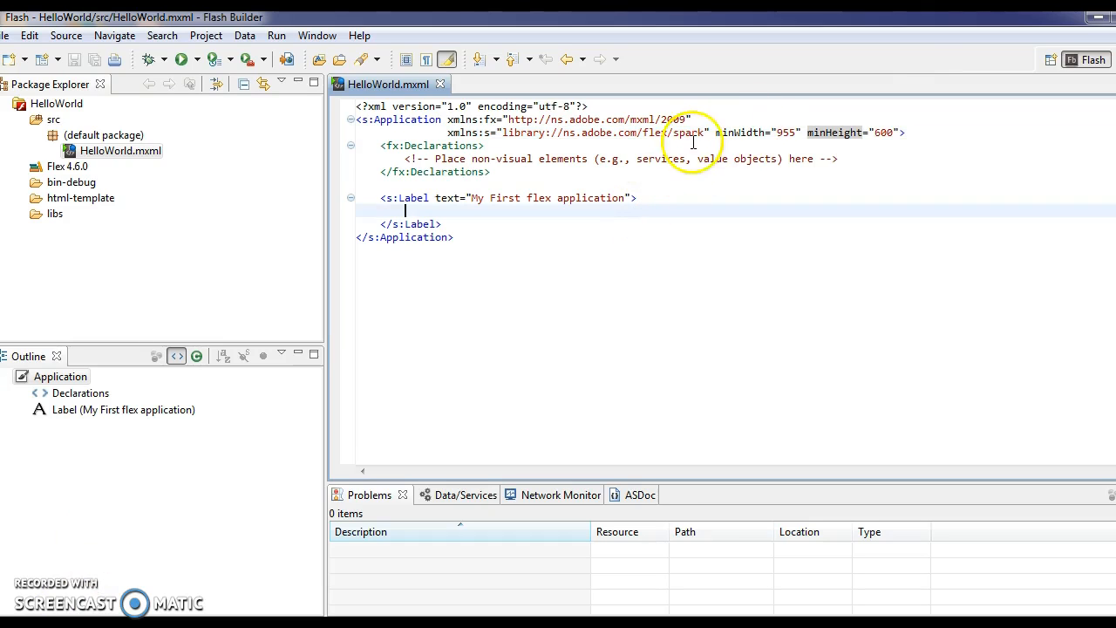
mouse_move(719, 133)
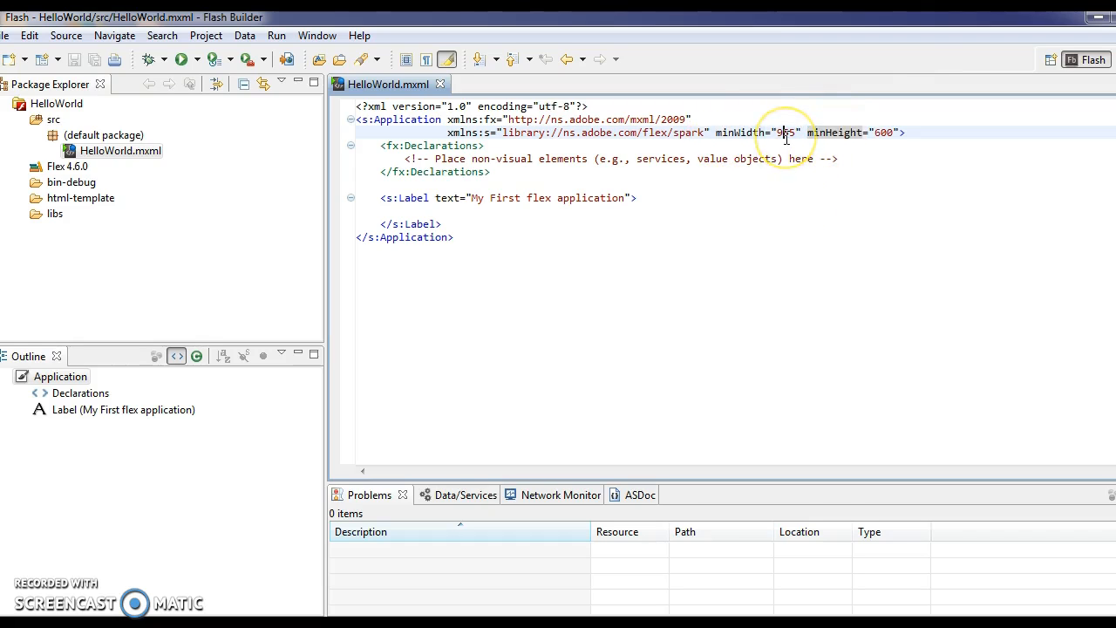
double_click(882, 132)
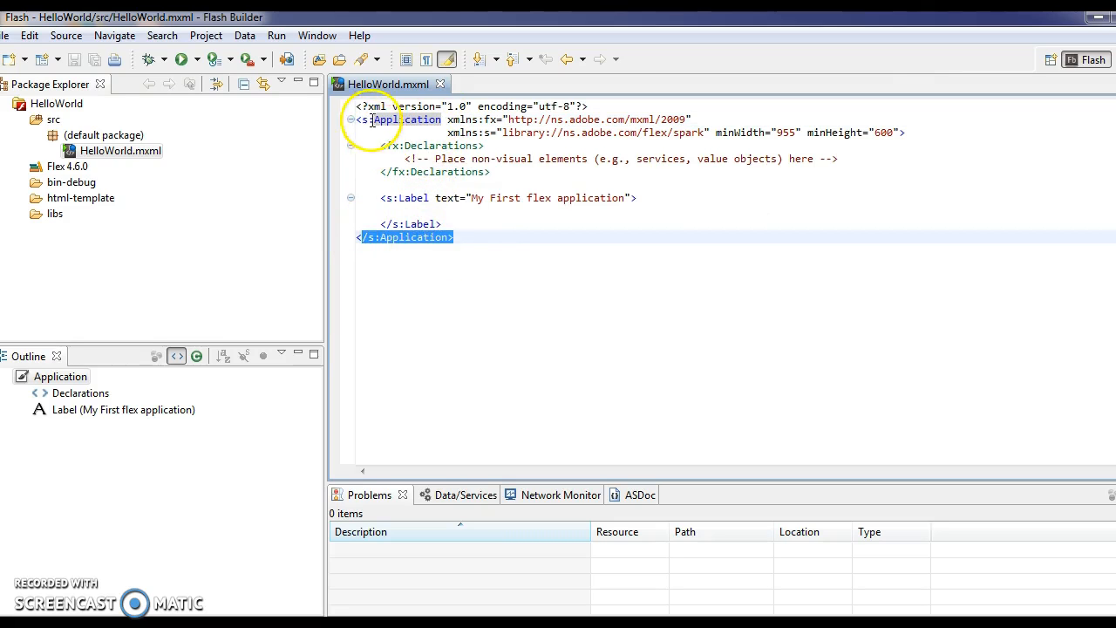
double_click(404, 118)
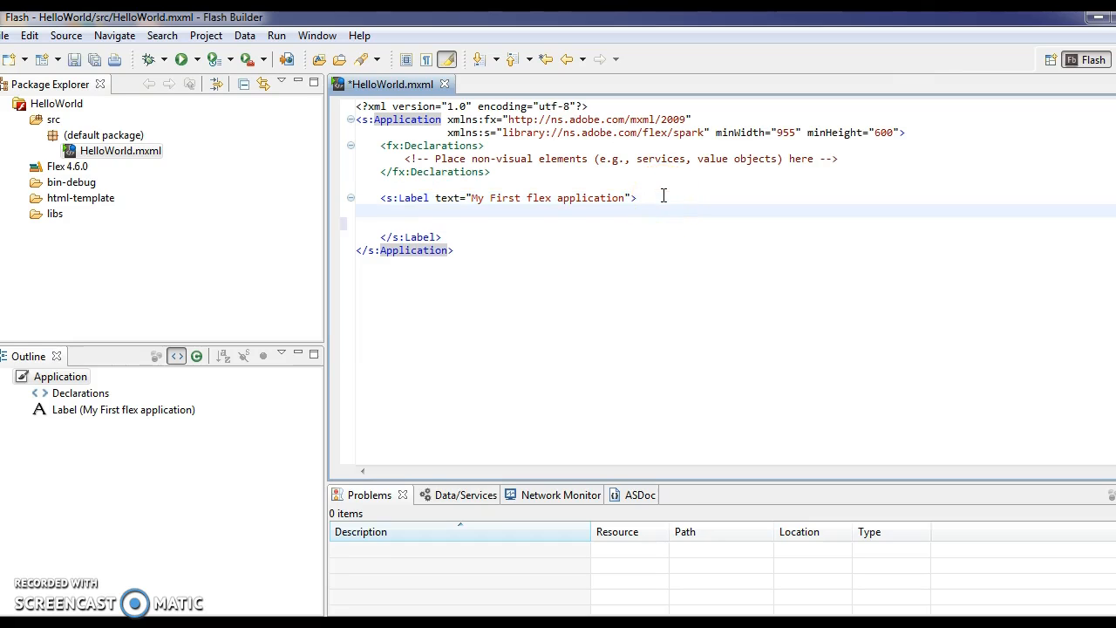
Start a nested <s:Label tag inside the Label body and browse content-assist suggestions.
type("<s:")
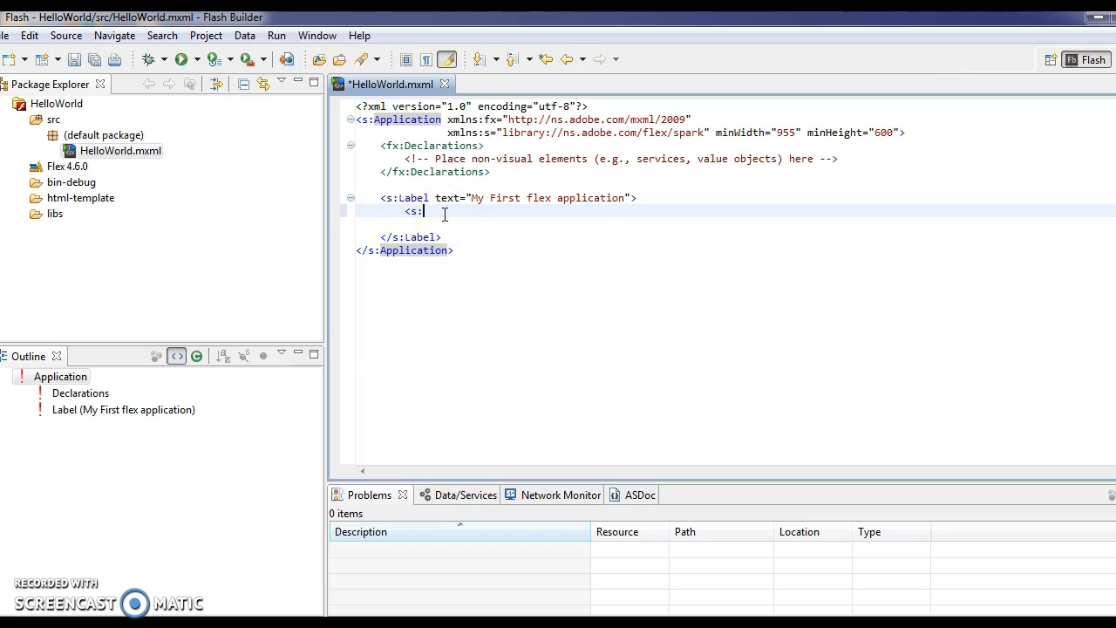
type("la")
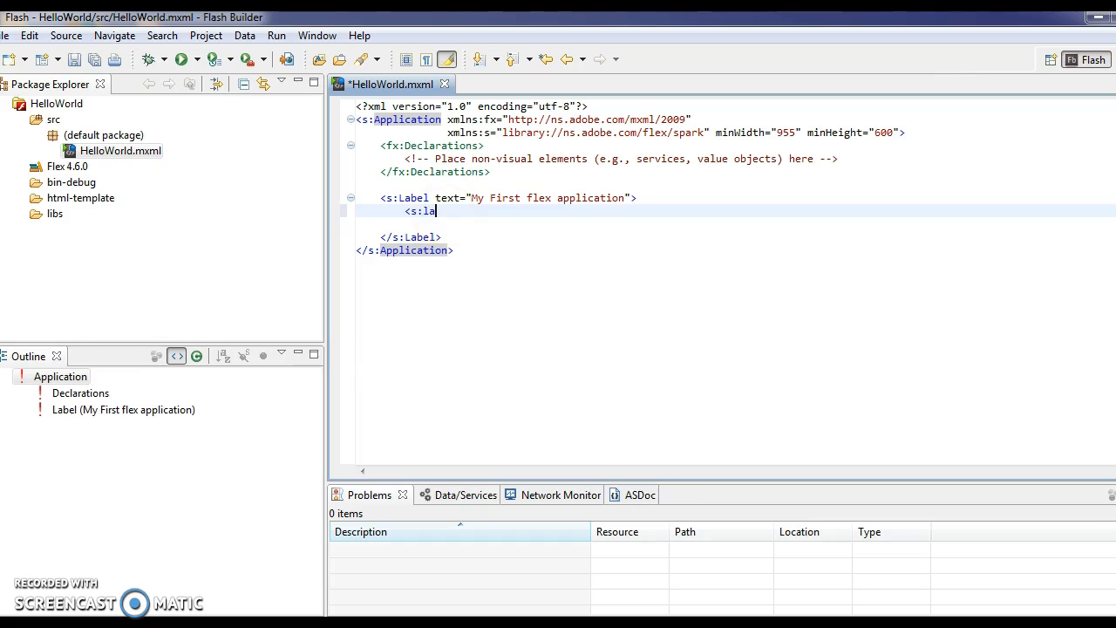
type("bel")
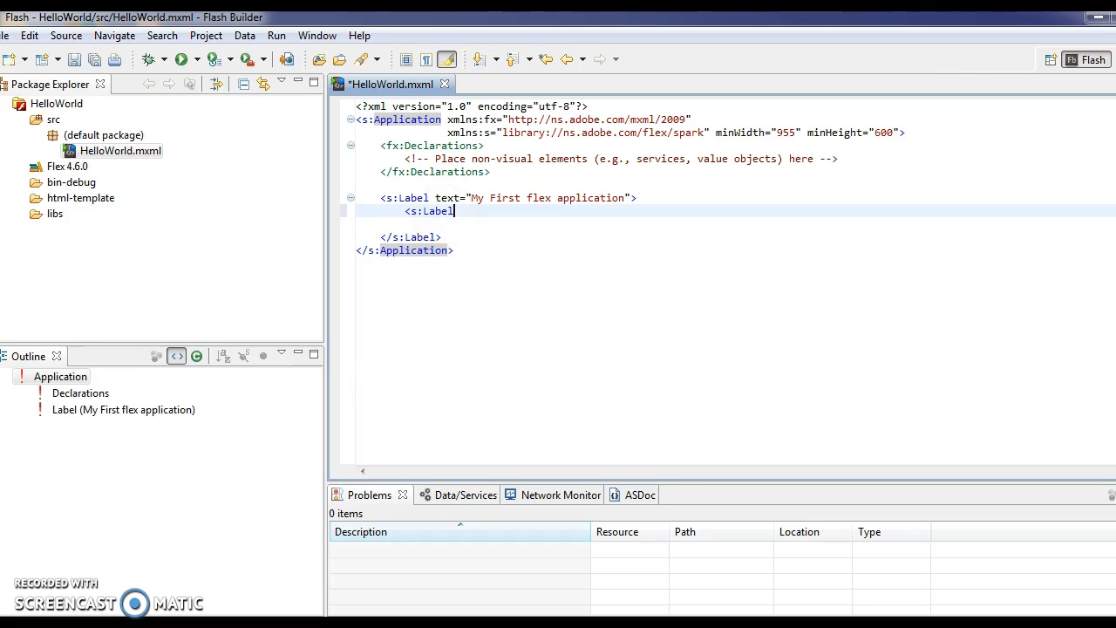
key("ctrl+space")
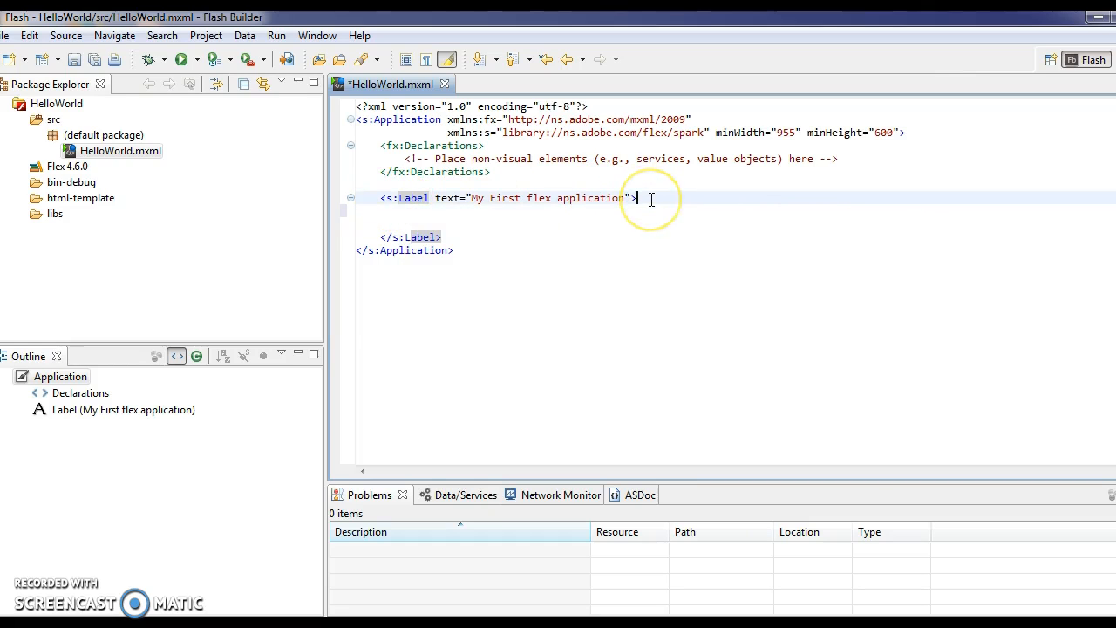
type("L")
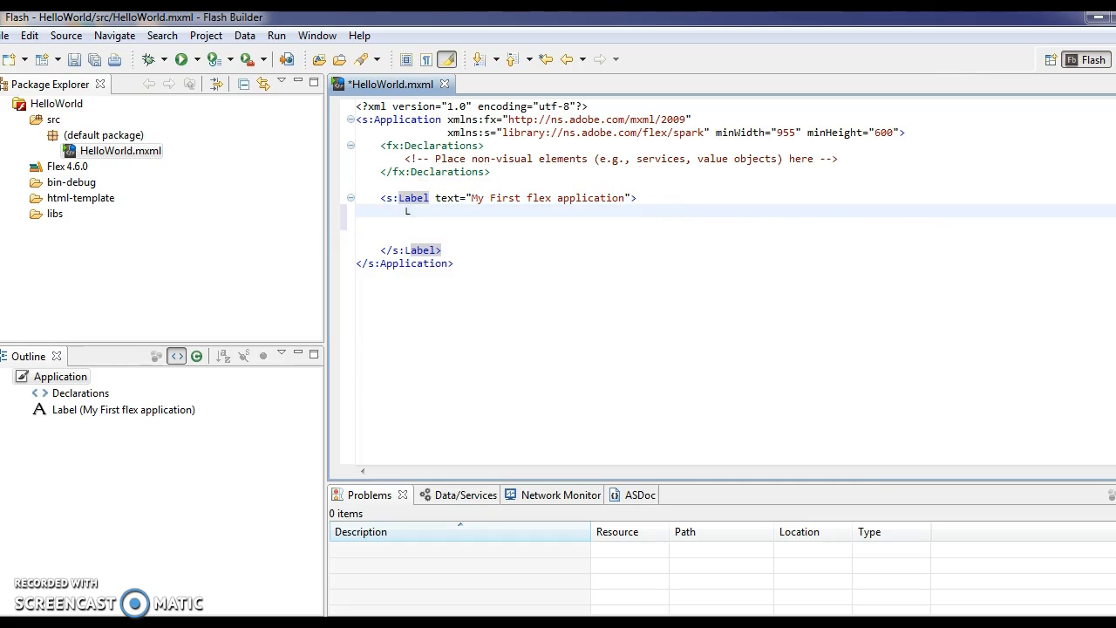
type("<s")
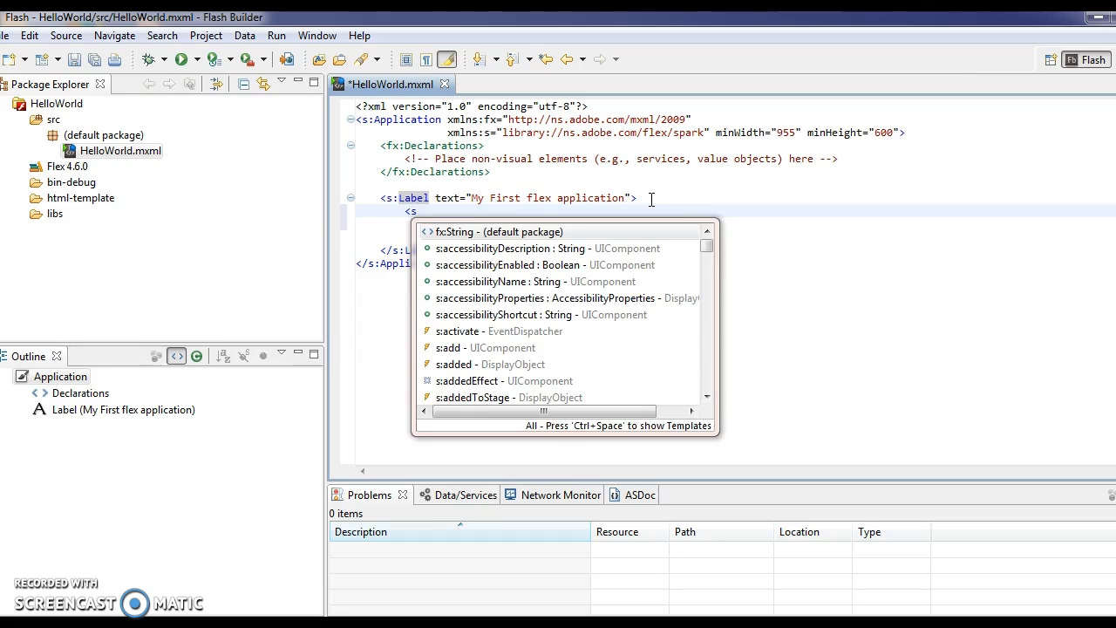
type("la")
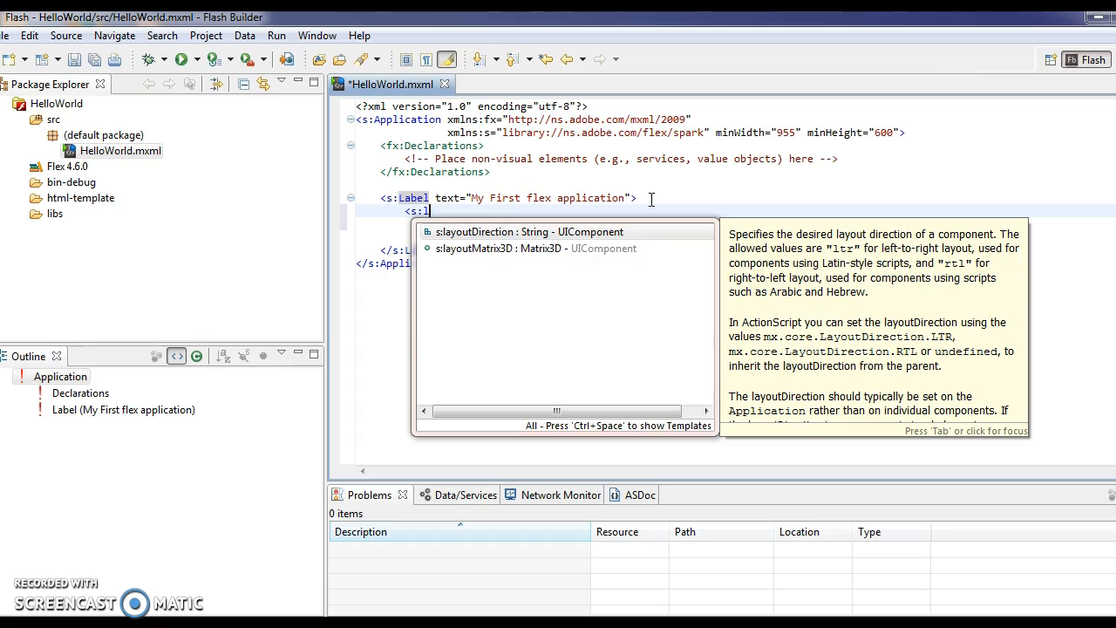
type("a")
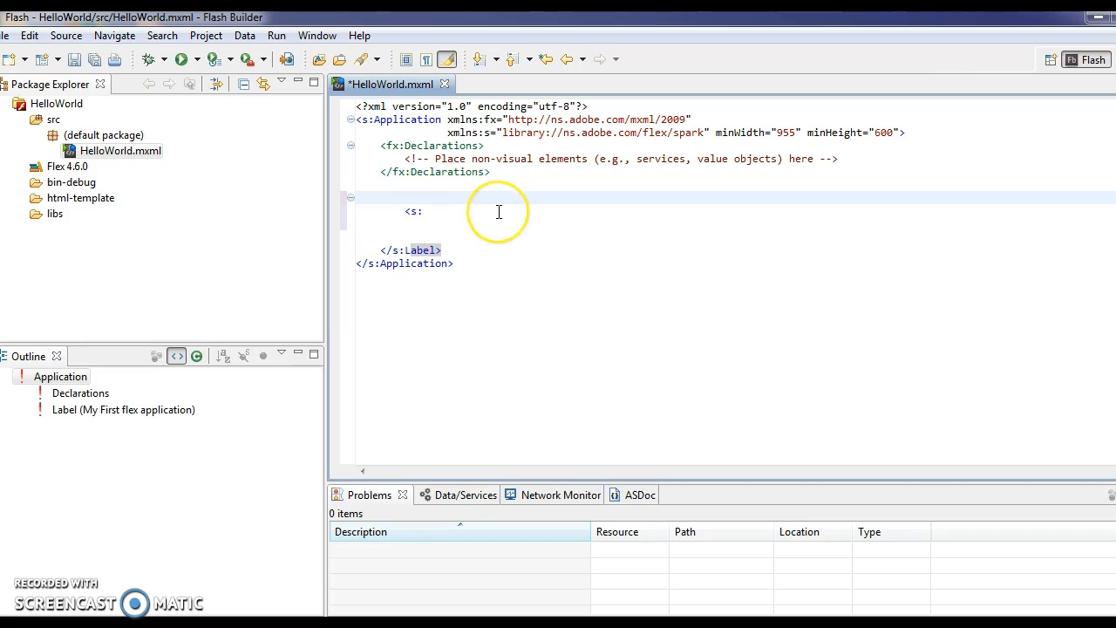
Write a fresh <s:Label tag and dismiss the attribute suggestions.
type("La")
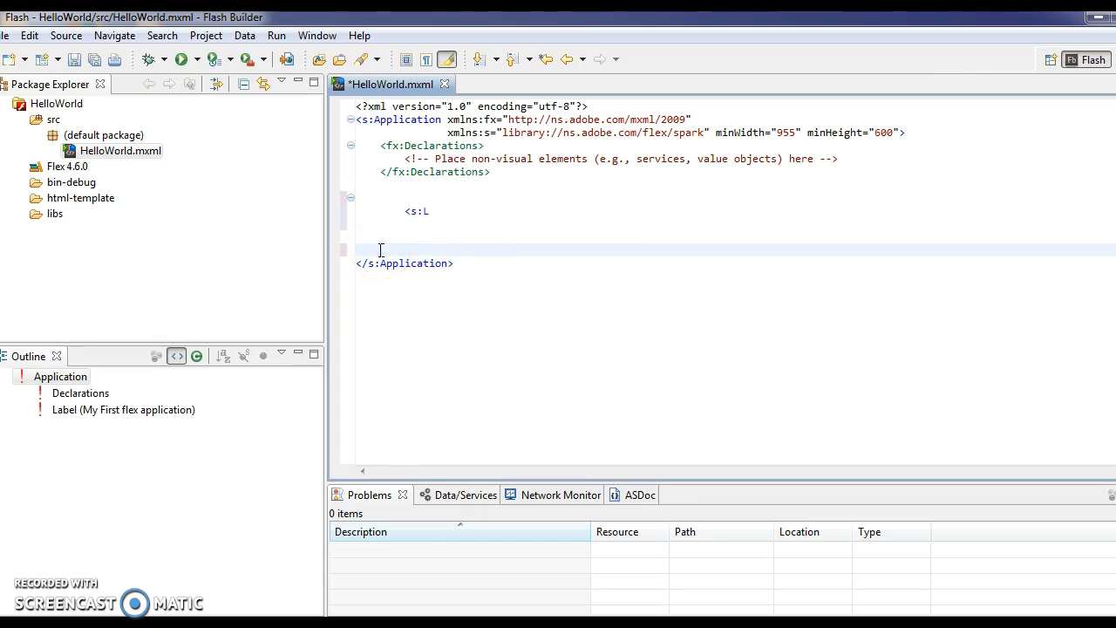
type("a")
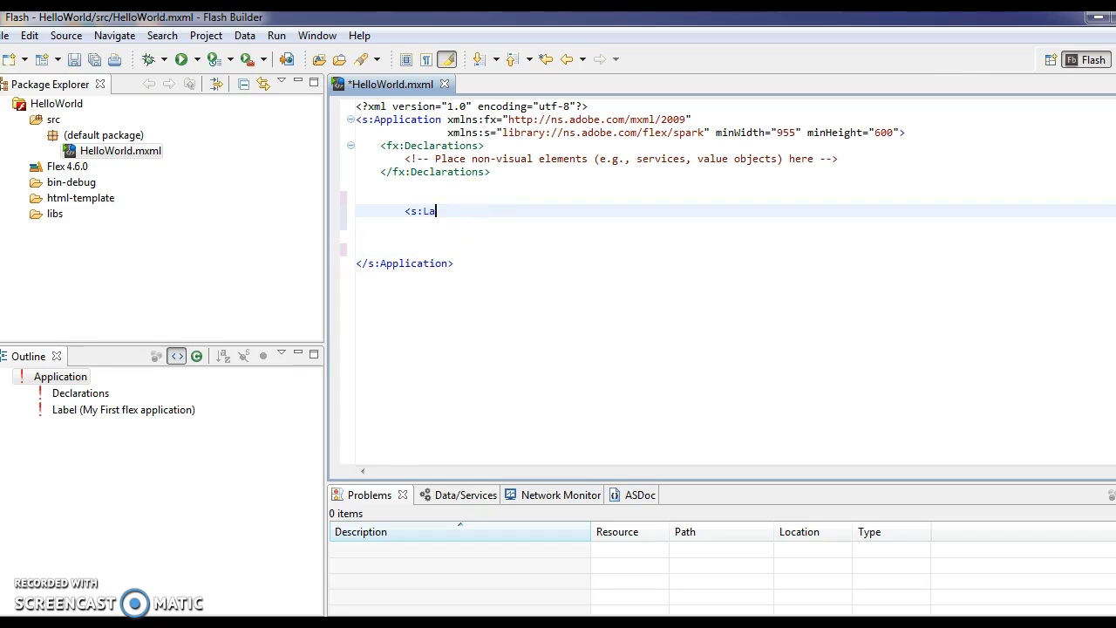
type("bel")
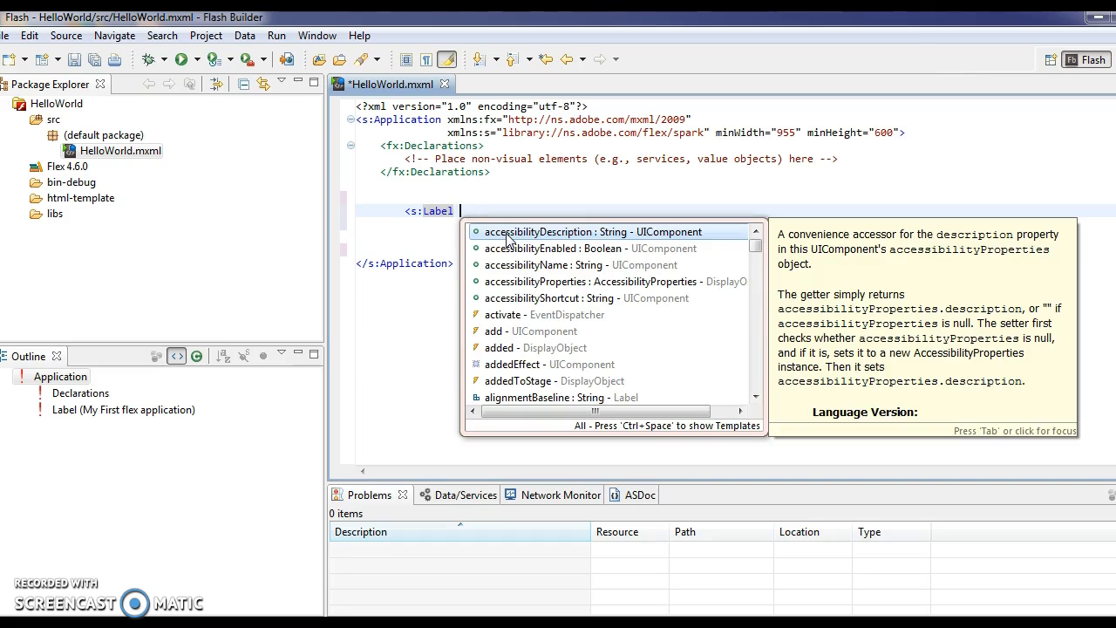
left_click(754, 269)
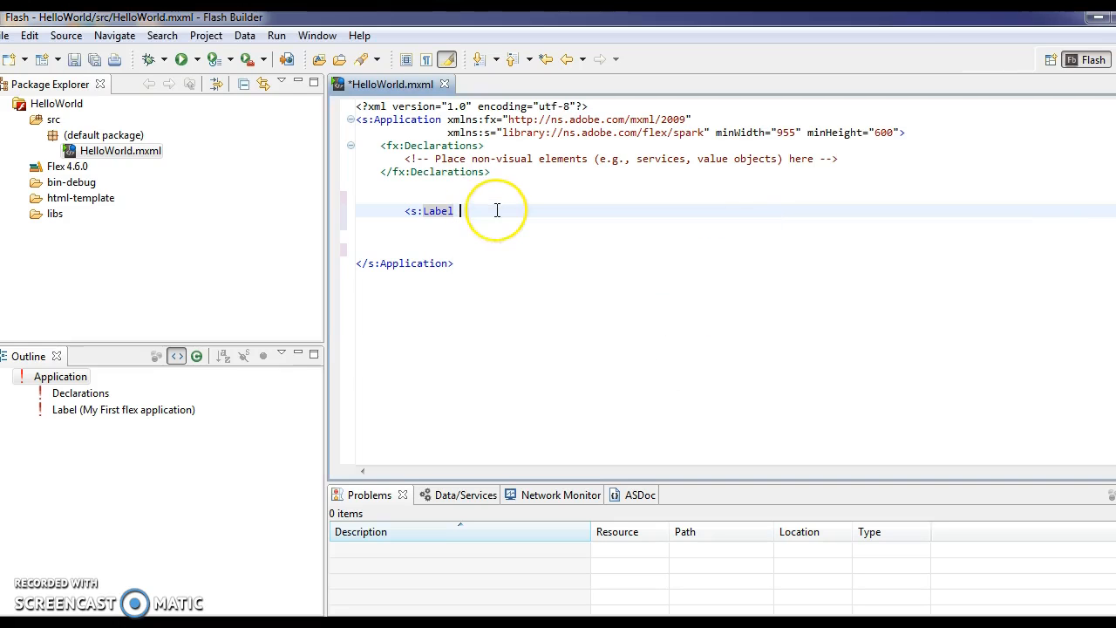
Give the new Label text="My first hello world application".
type("te")
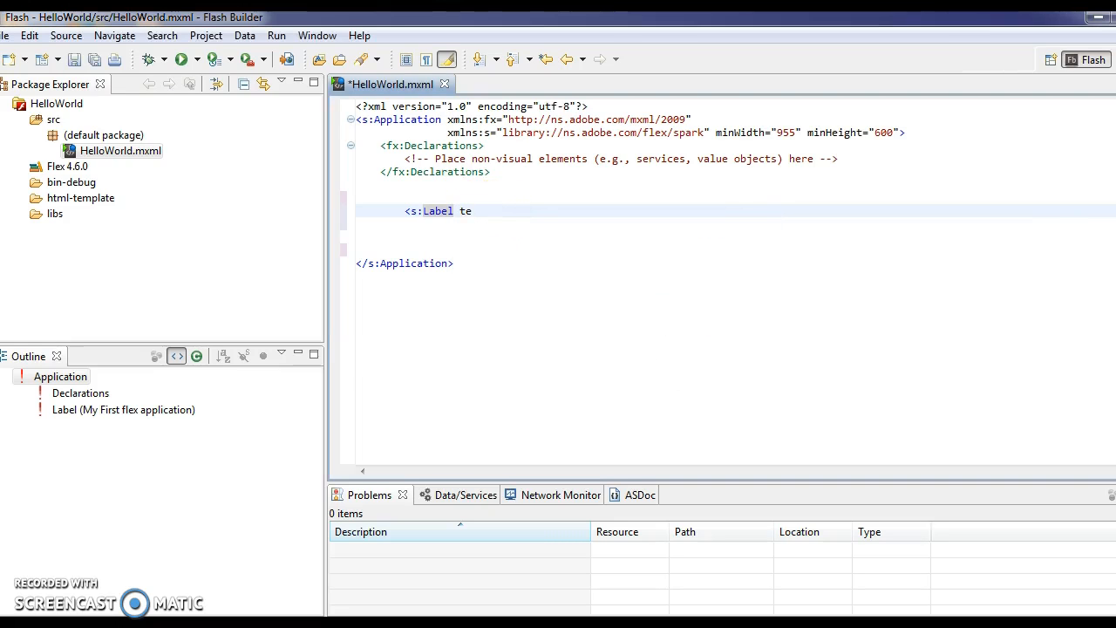
type("xt=\"")
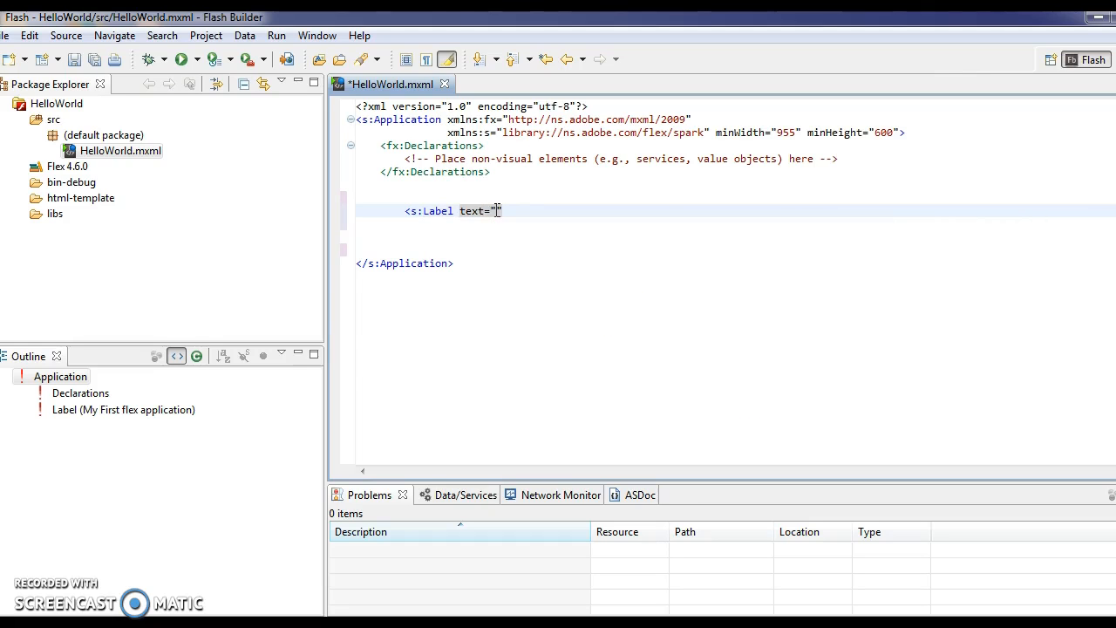
type("M")
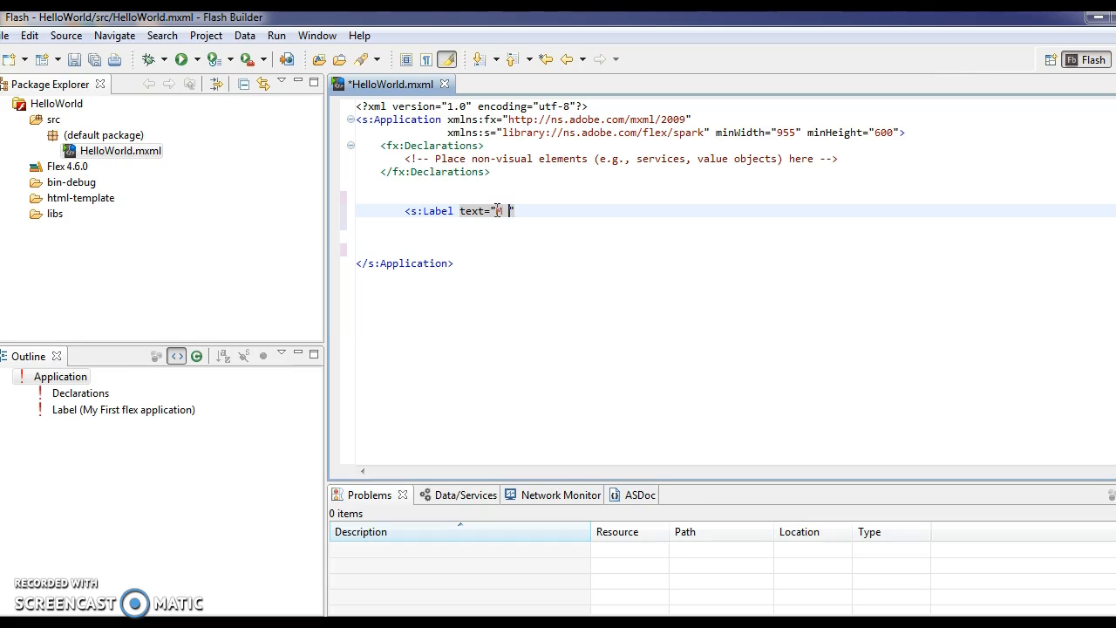
type("My")
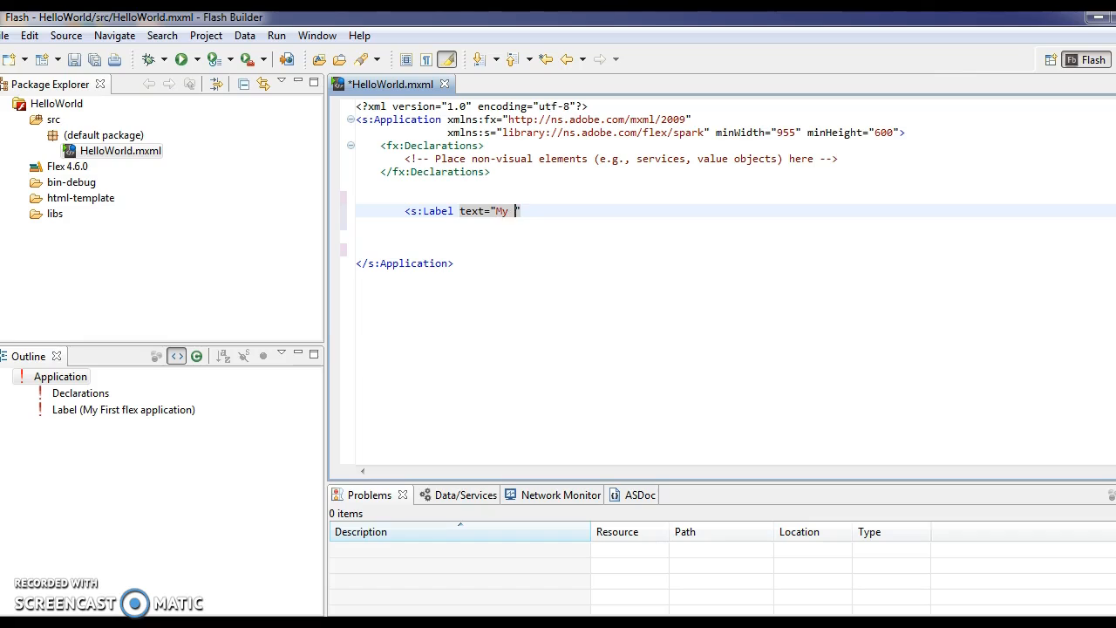
type("first hello")
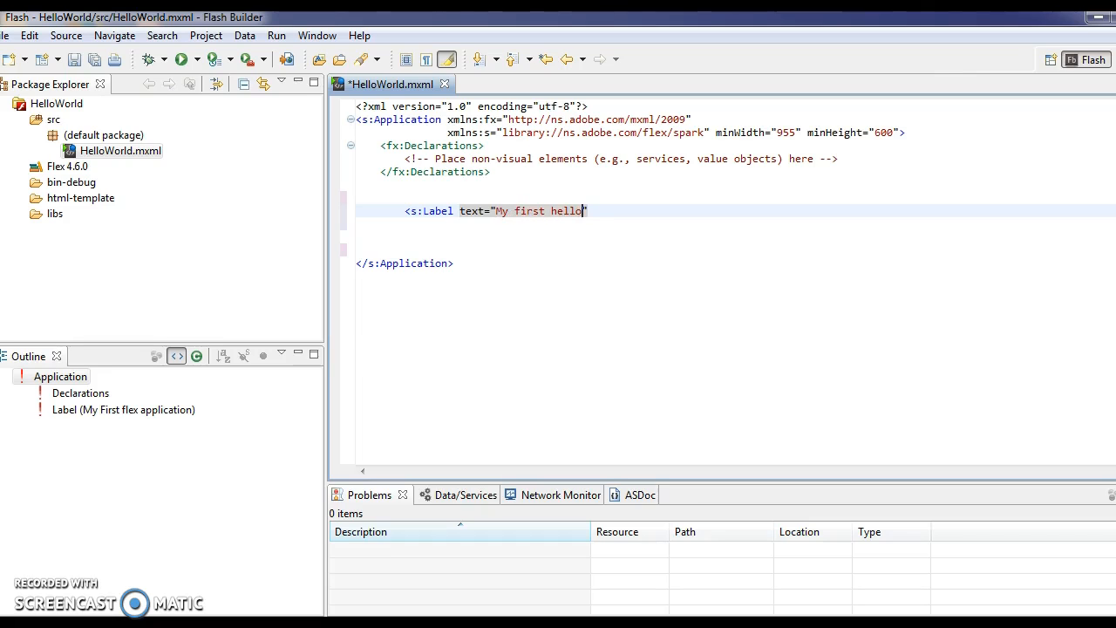
type("world")
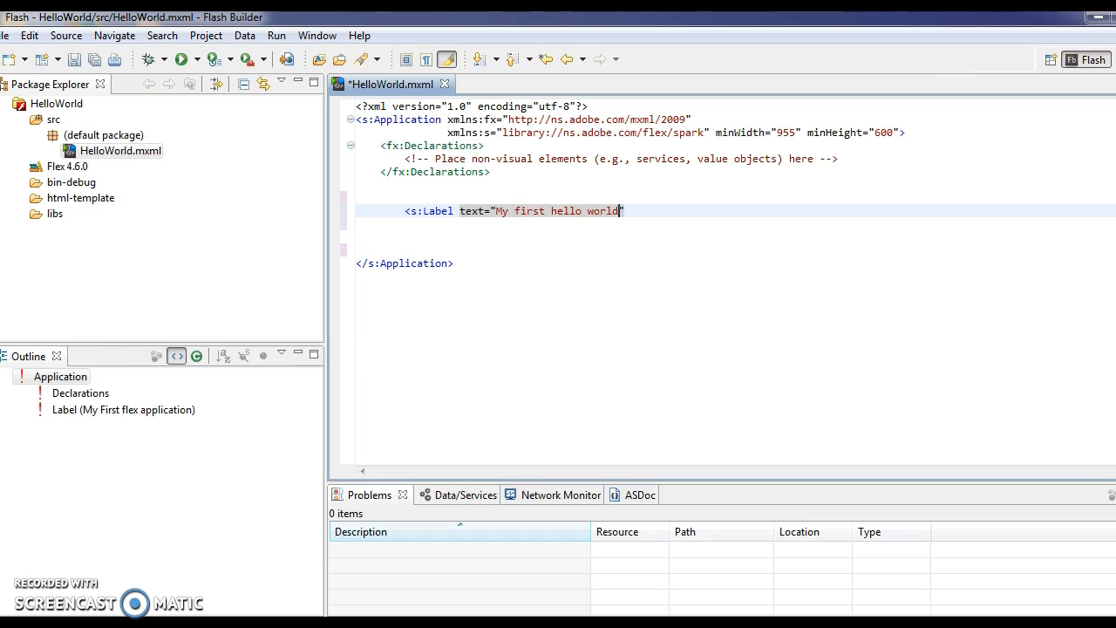
type("app")
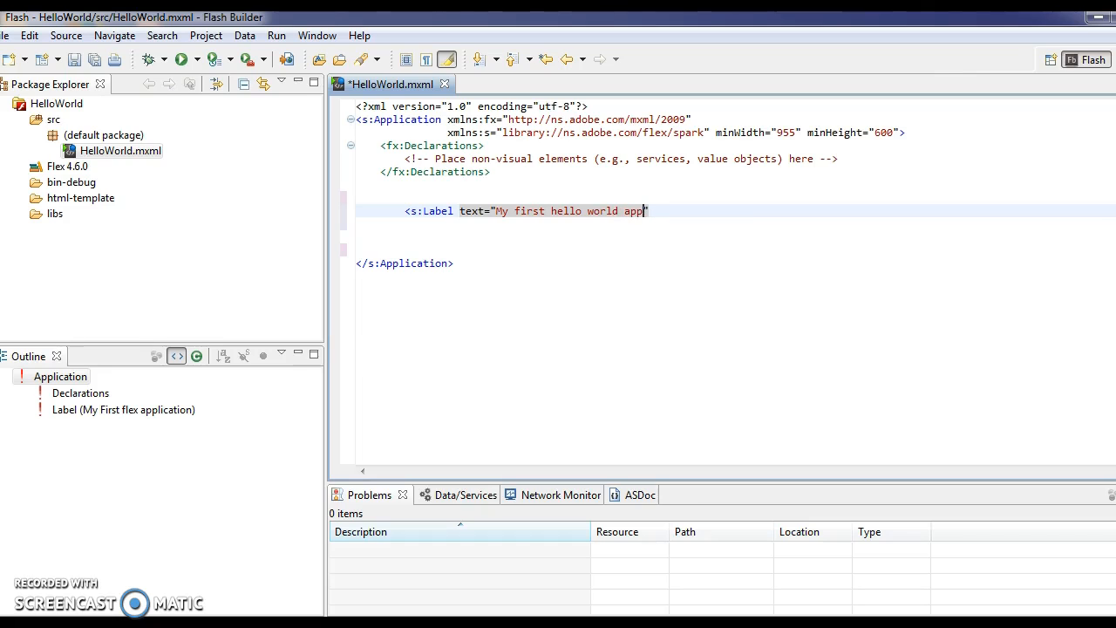
type("lication")
type("<")
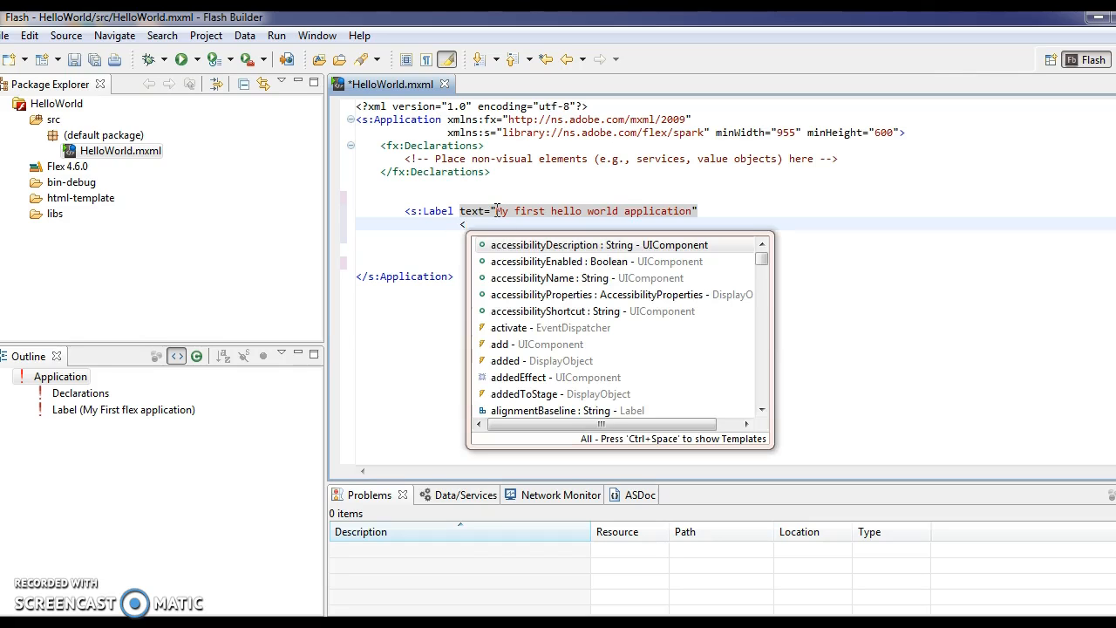
Remove the stray nested <s:Label>, save HelloWorld.mxml, and join </s:Label> onto the Label line.
type("la")
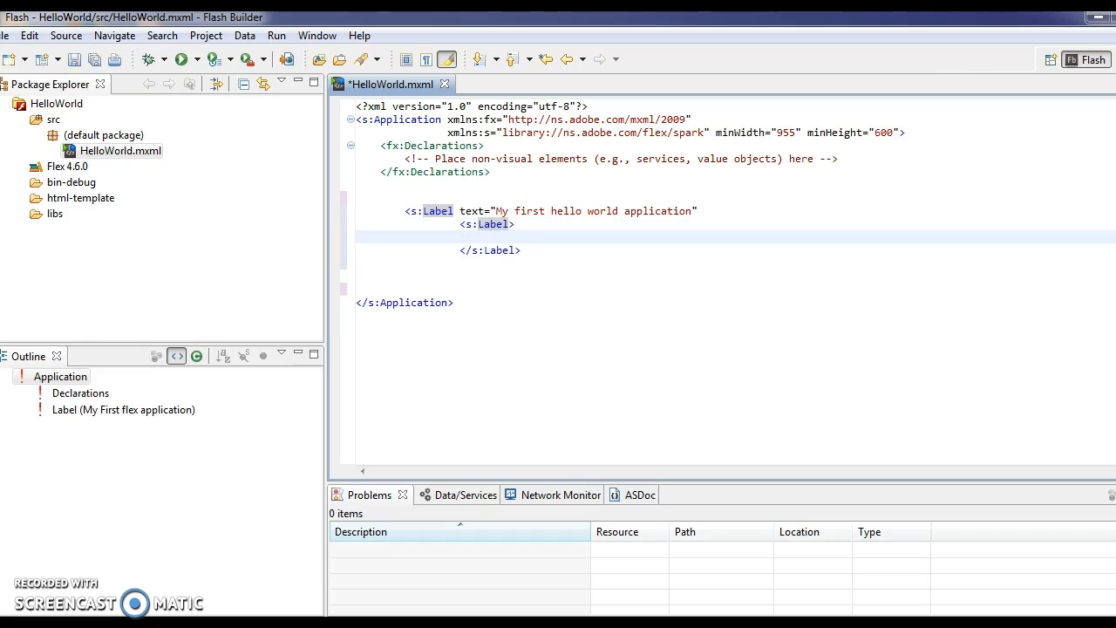
double_click(488, 224)
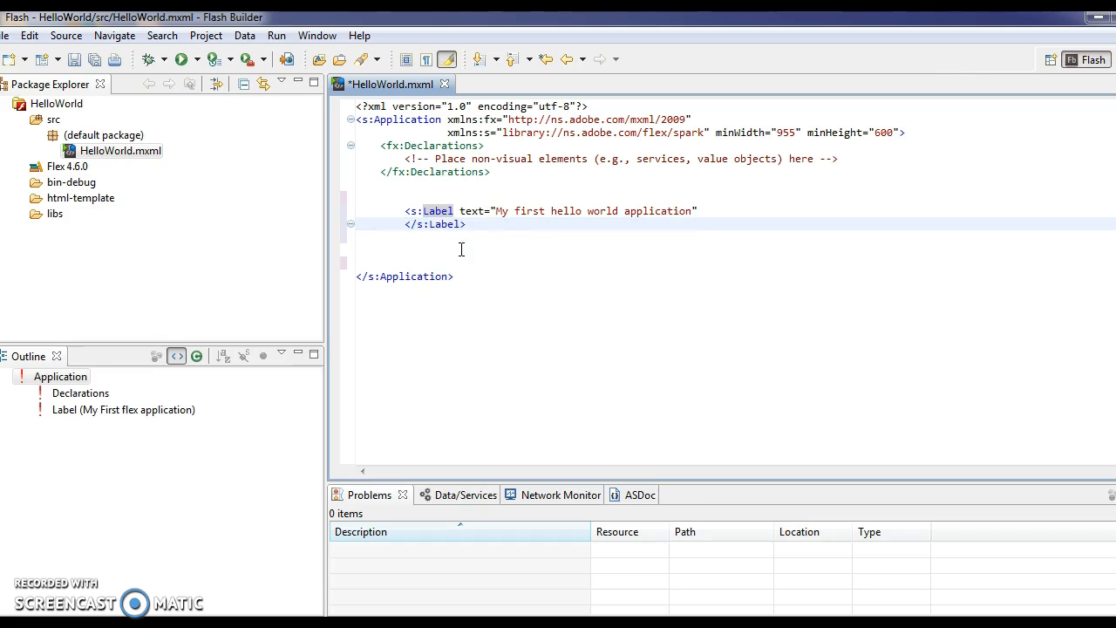
key("ctrl+s")
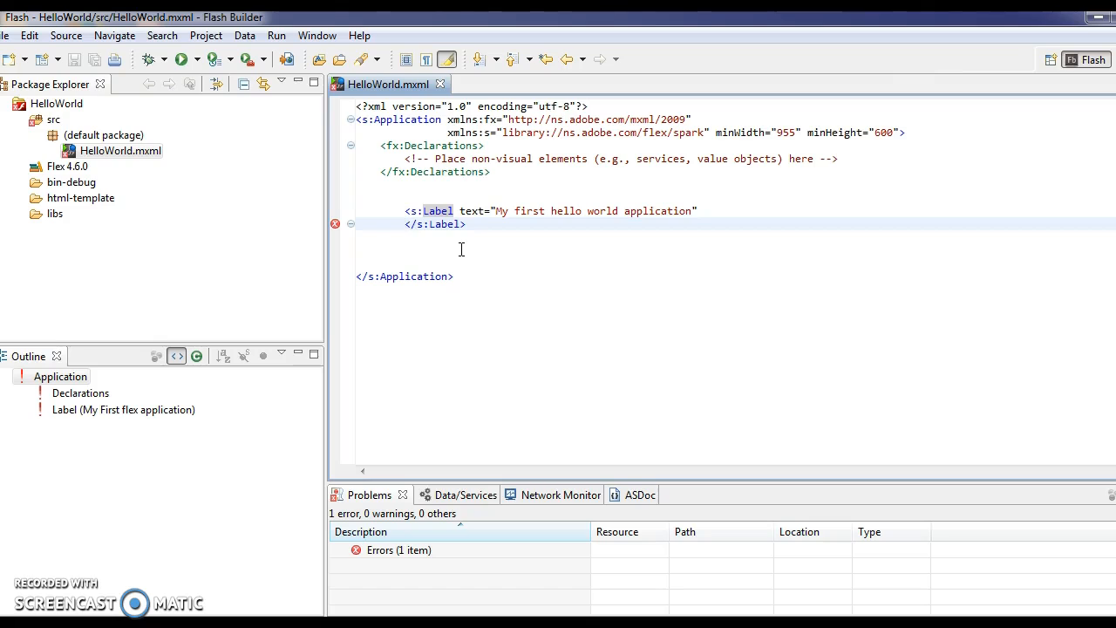
left_click(404, 223)
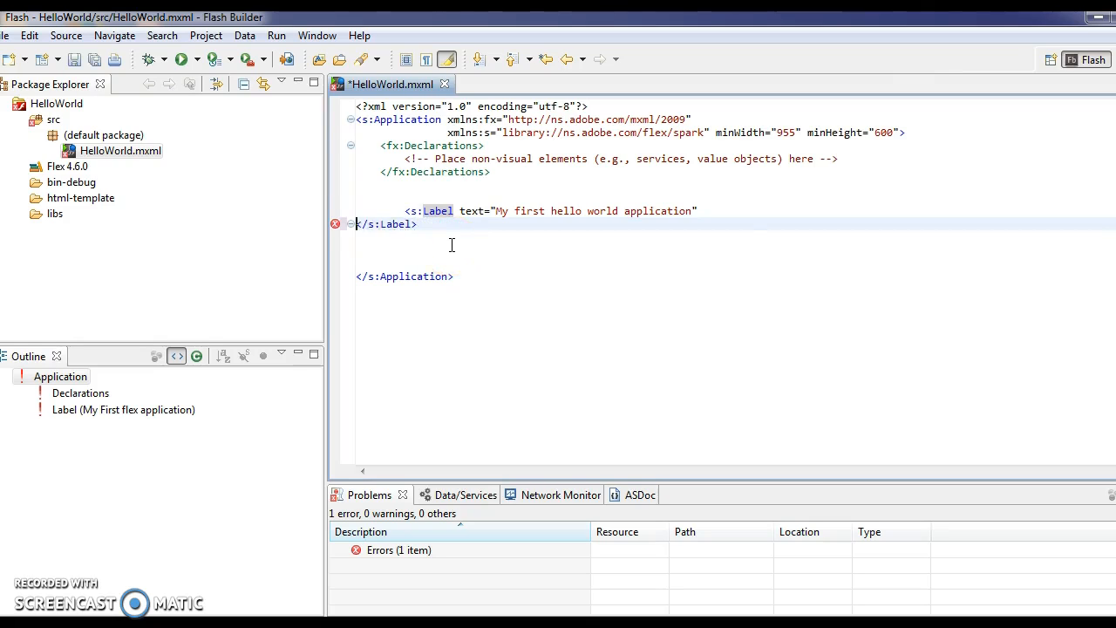
key("Backspace")
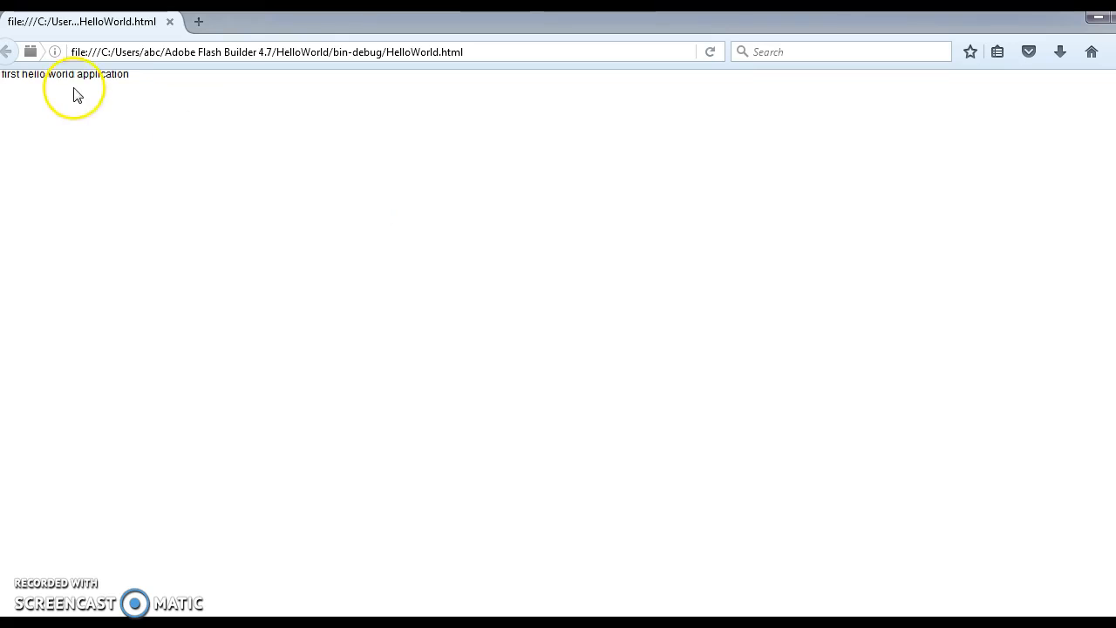
mouse_move(210, 143)
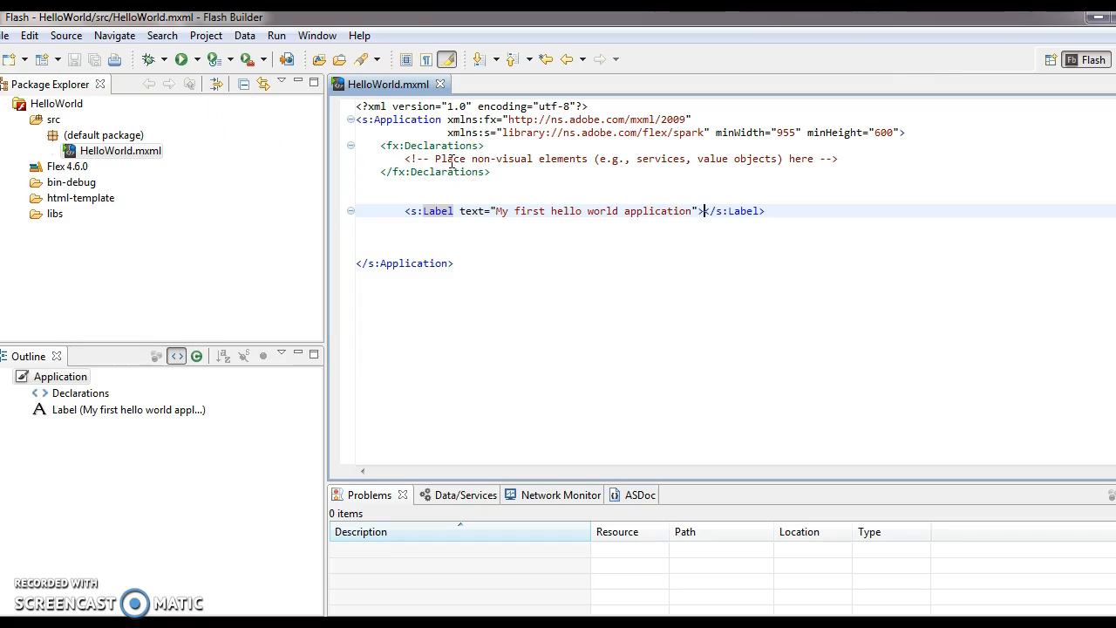
Return to the HelloWorld.mxml editor, landing on the 'Place' comment word.
double_click(448, 158)
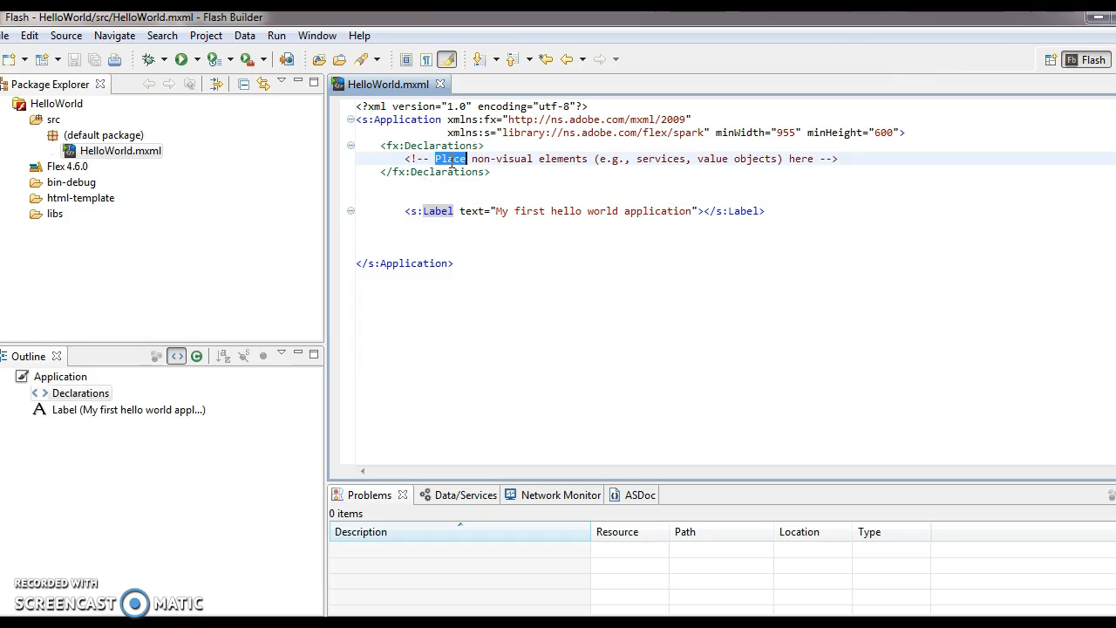